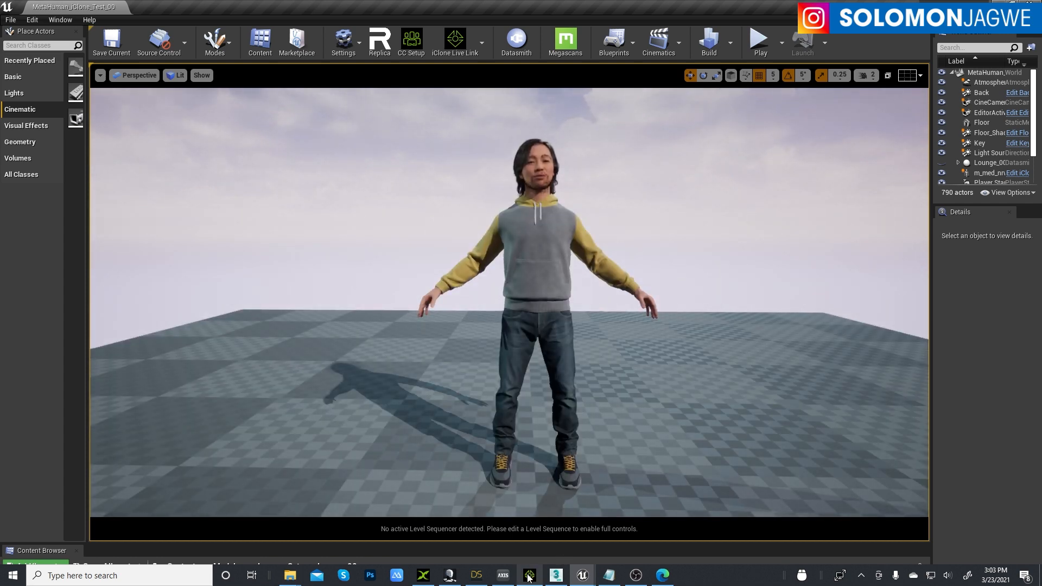
- Review the iClone project, the creator's YouTube channel and the Unreal editor before linking
{"action": "left_click", "coordinate": [528, 575]}
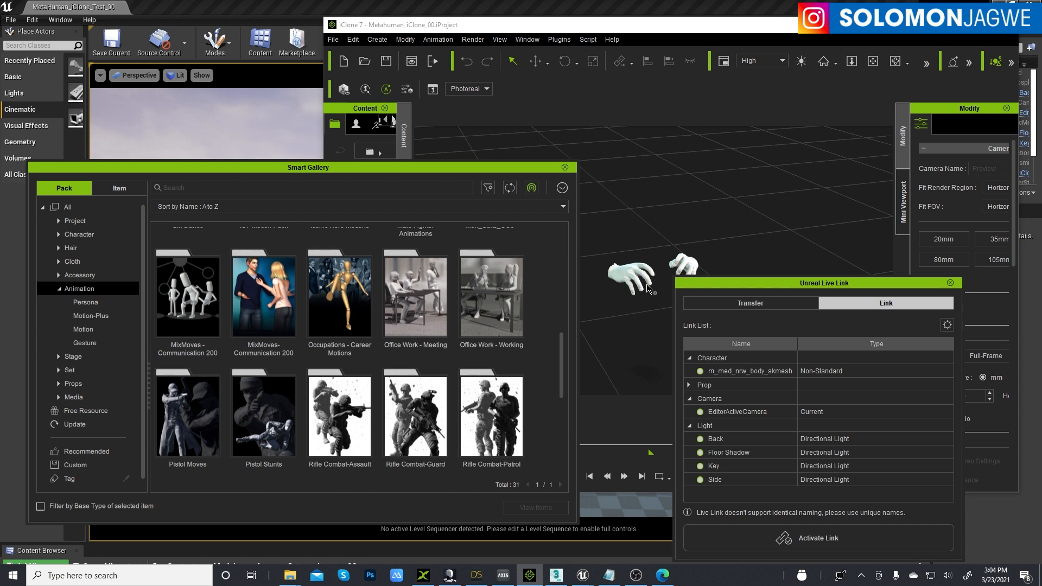
{"action": "mouse_move", "coordinate": [561, 352]}
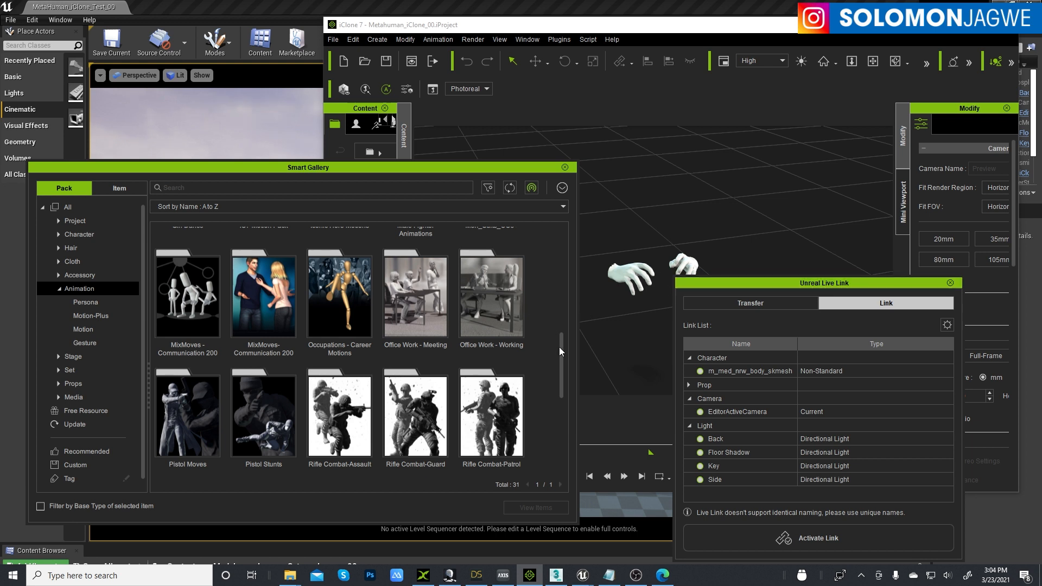
{"action": "mouse_move", "coordinate": [614, 154]}
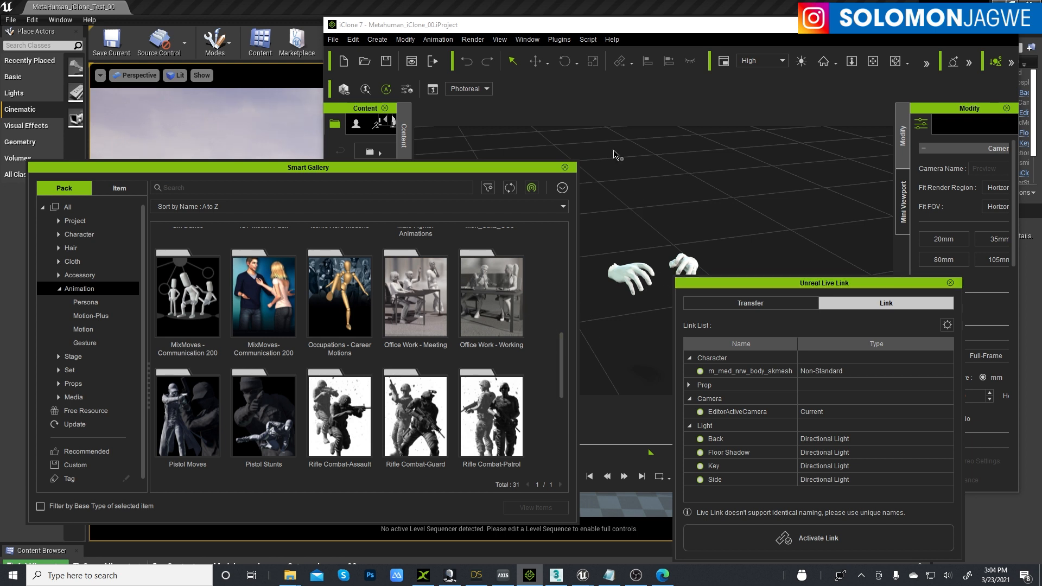
{"action": "mouse_move", "coordinate": [273, 13]}
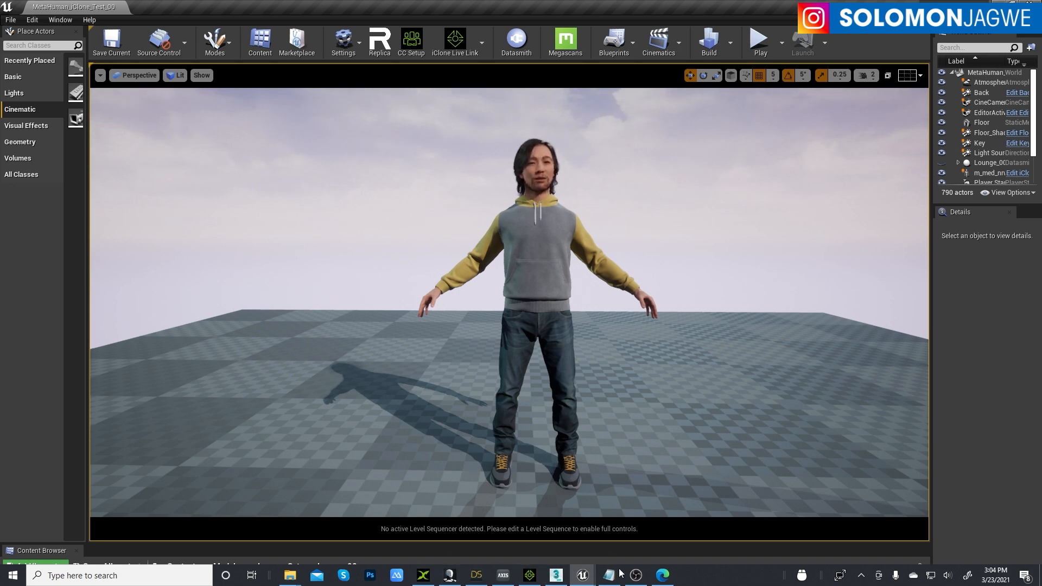
{"action": "left_click", "coordinate": [661, 575]}
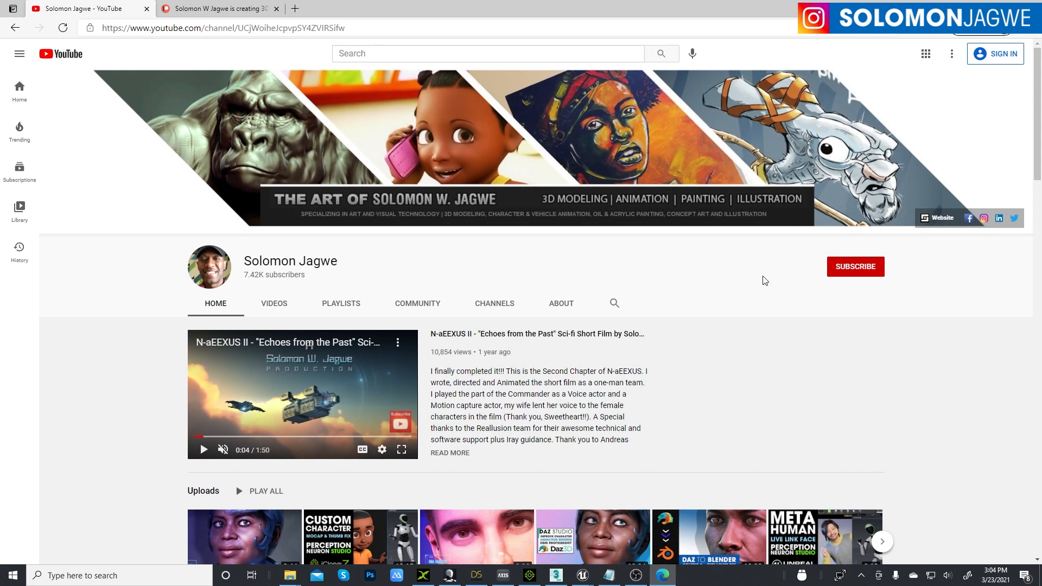
{"action": "mouse_move", "coordinate": [855, 267]}
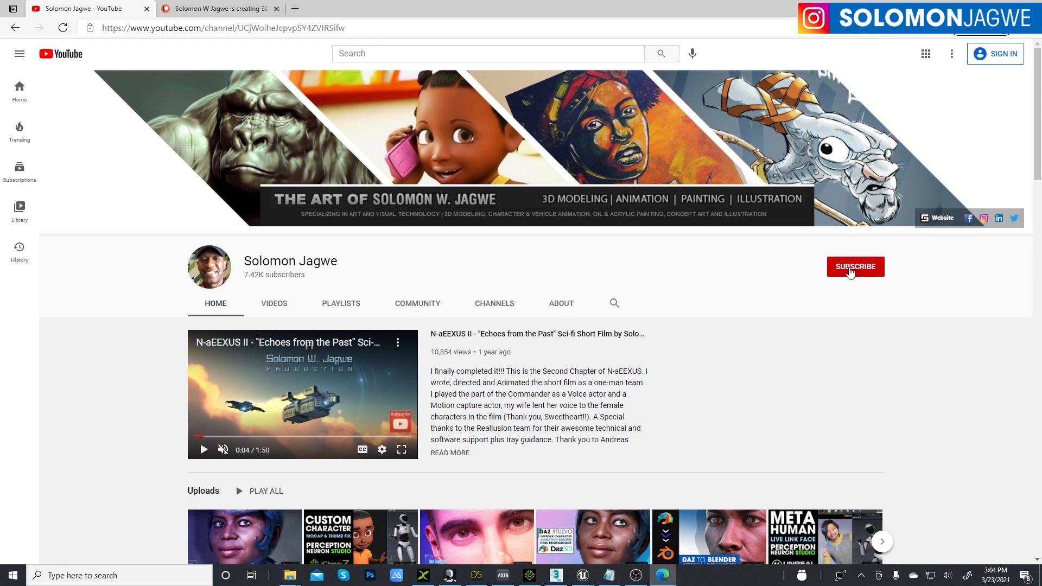
{"action": "mouse_move", "coordinate": [750, 281]}
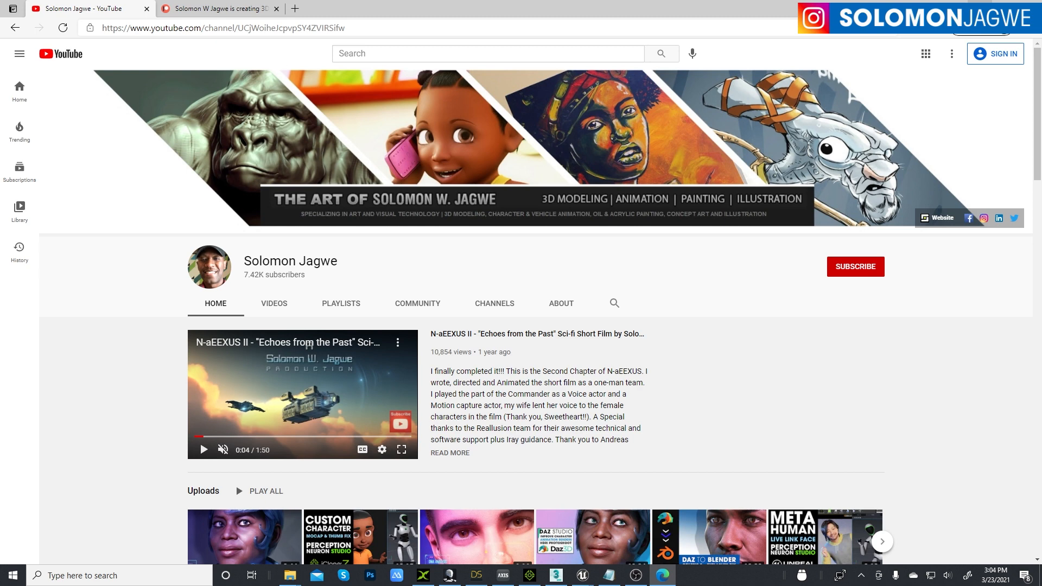
{"action": "left_click", "coordinate": [582, 575]}
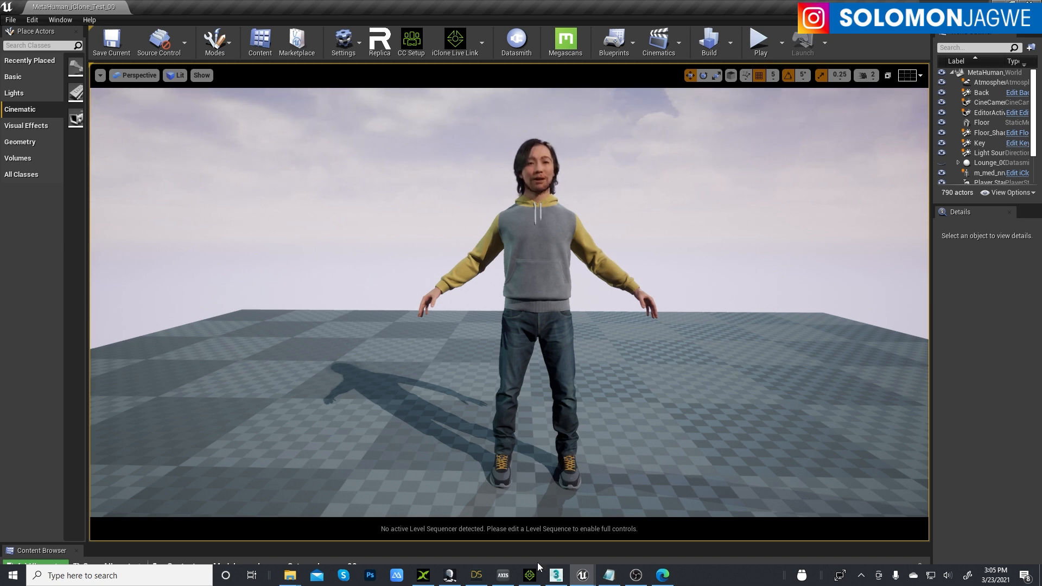
{"action": "left_click", "coordinate": [529, 576]}
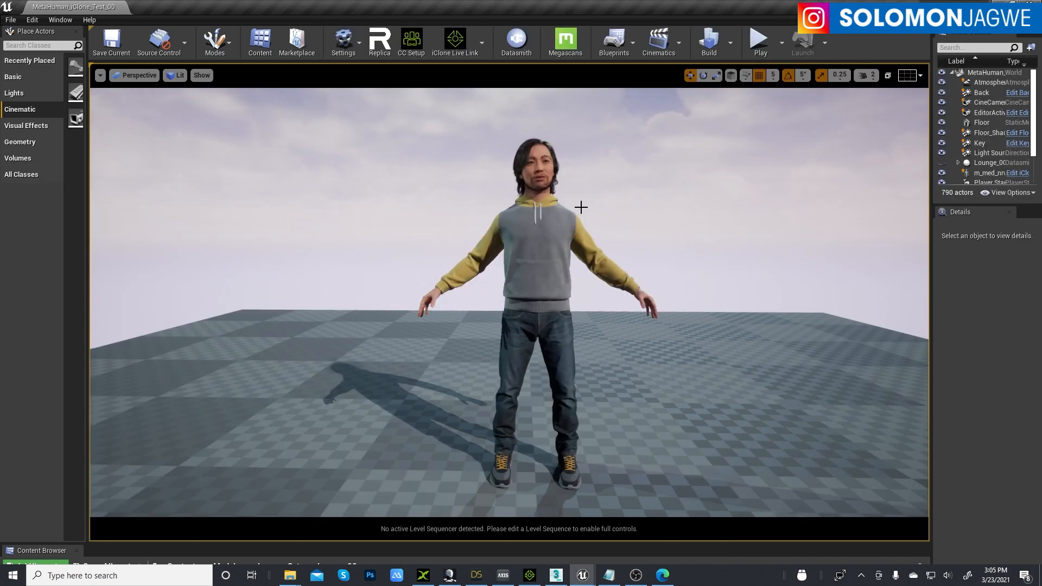
{"action": "mouse_move", "coordinate": [595, 207]}
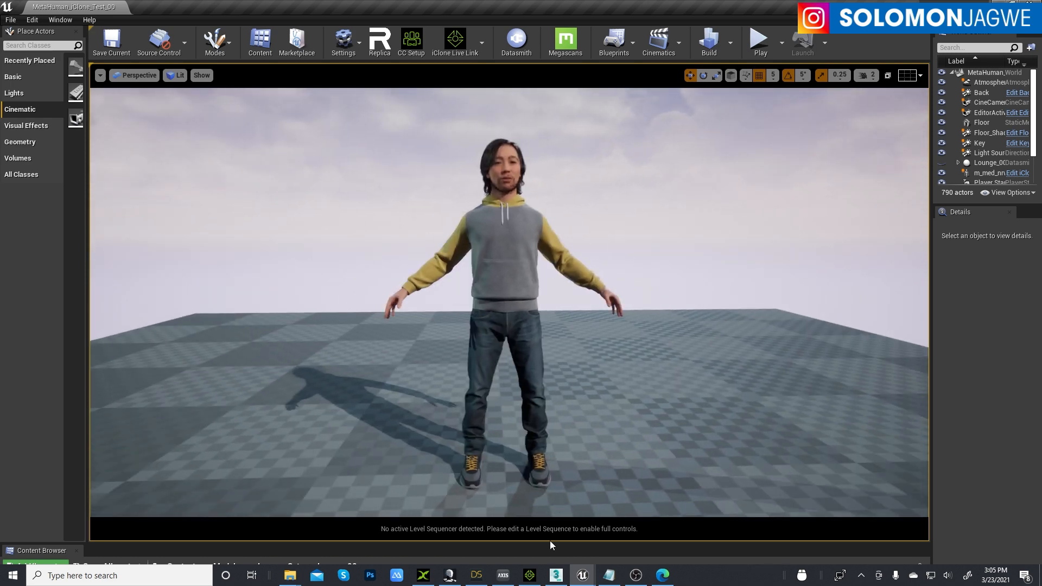
{"action": "left_click", "coordinate": [528, 575]}
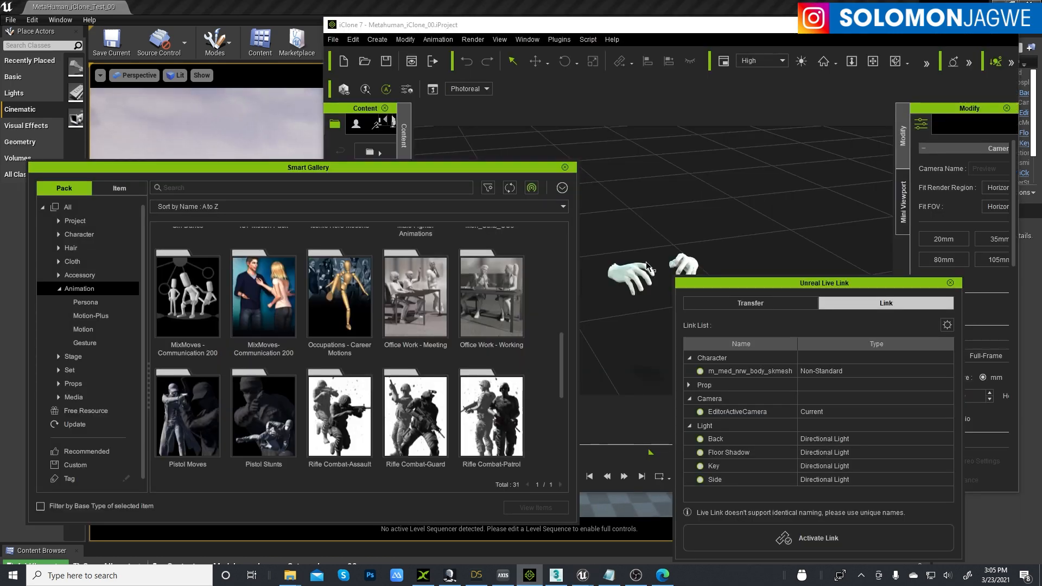
{"action": "scroll", "scroll_direction": "up", "scroll_amount": 3}
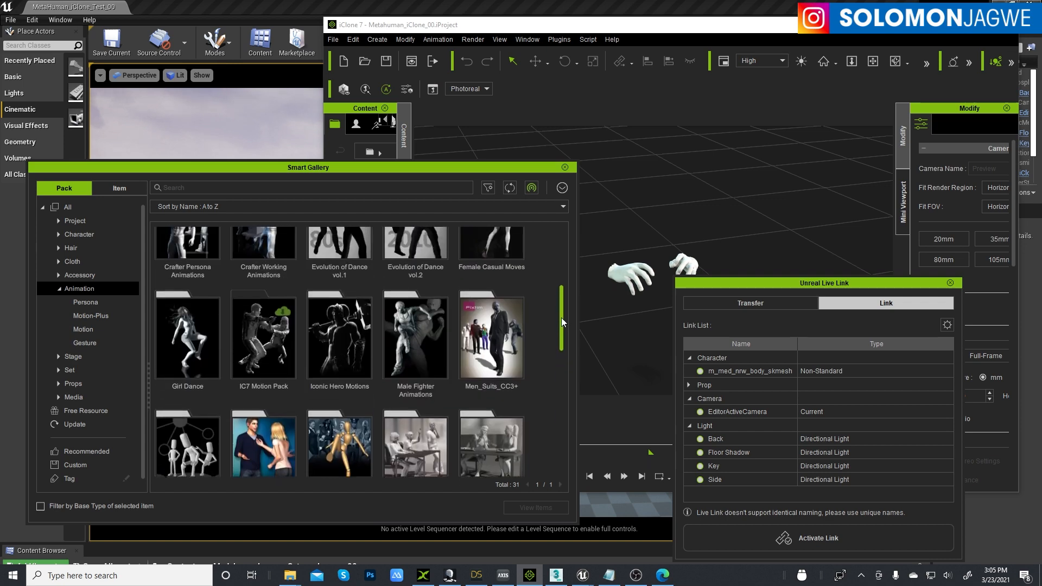
{"action": "scroll", "scroll_direction": "up", "scroll_amount": 3}
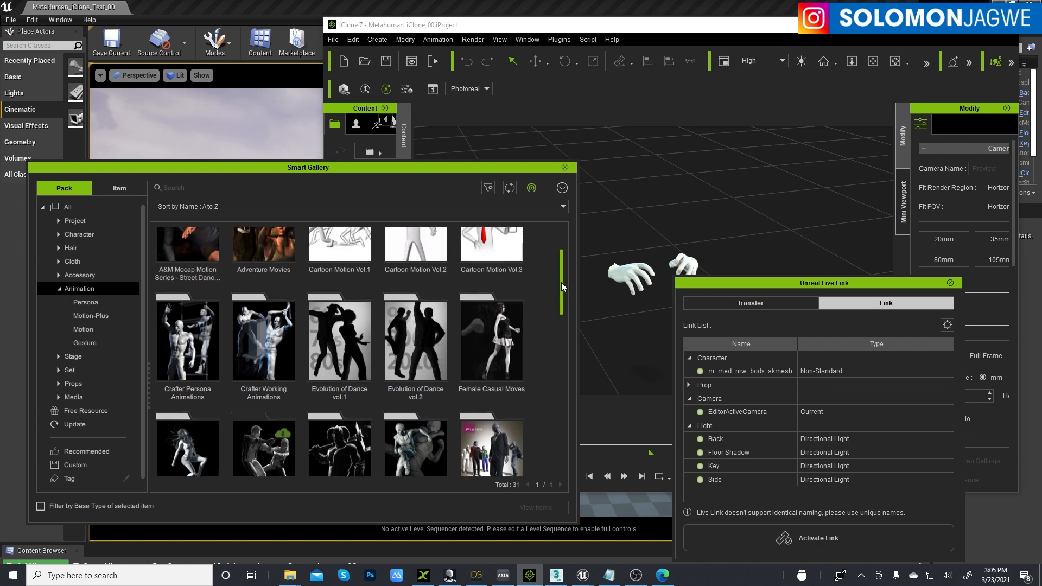
{"action": "scroll", "scroll_direction": "up", "scroll_amount": 3}
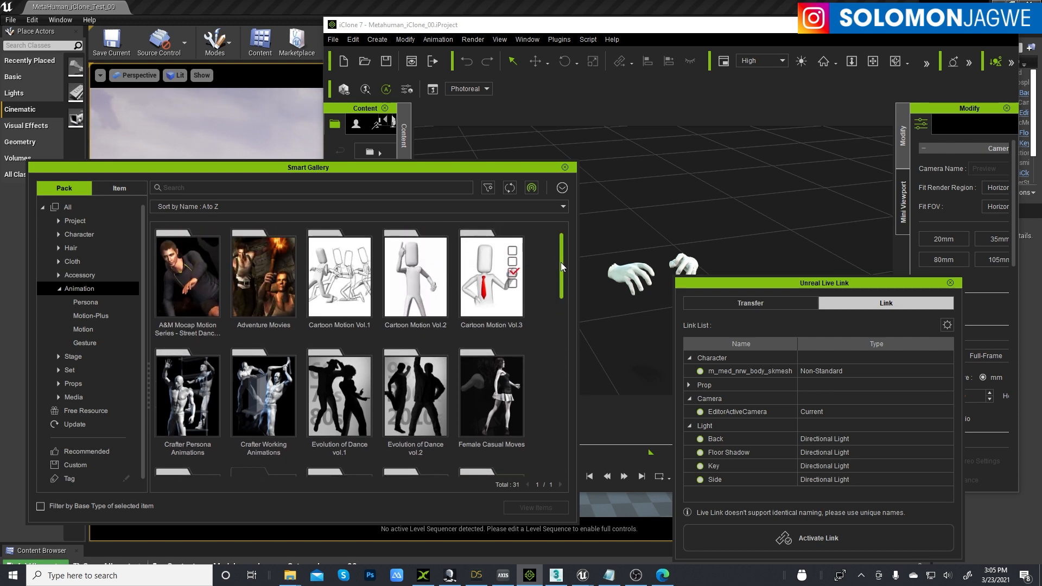
{"action": "scroll", "scroll_direction": "down", "scroll_amount": 3}
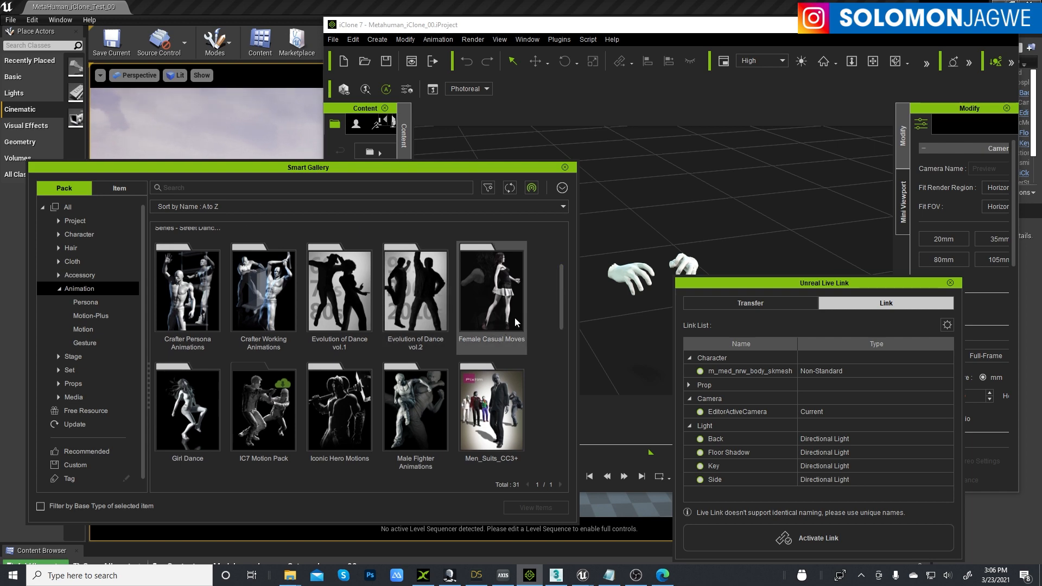
{"action": "scroll", "scroll_direction": "down", "scroll_amount": 3}
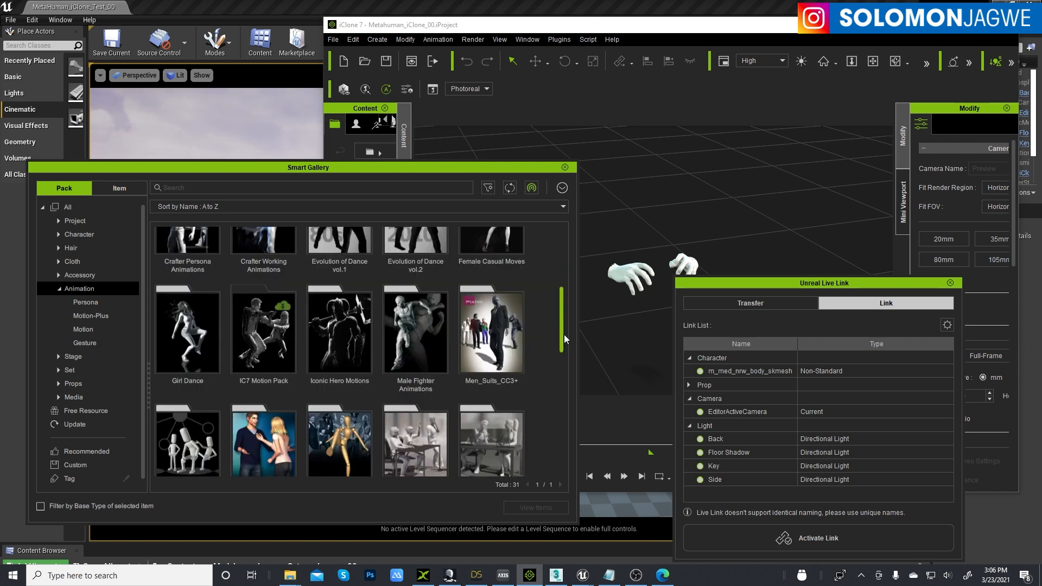
{"action": "scroll", "scroll_direction": "down", "scroll_amount": 3}
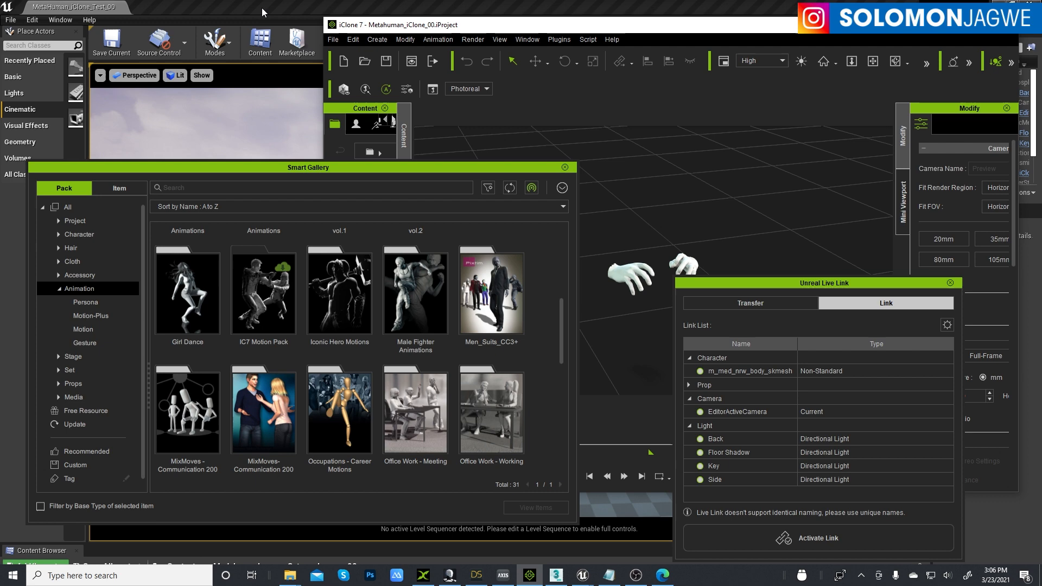
{"action": "mouse_move", "coordinate": [234, 32]}
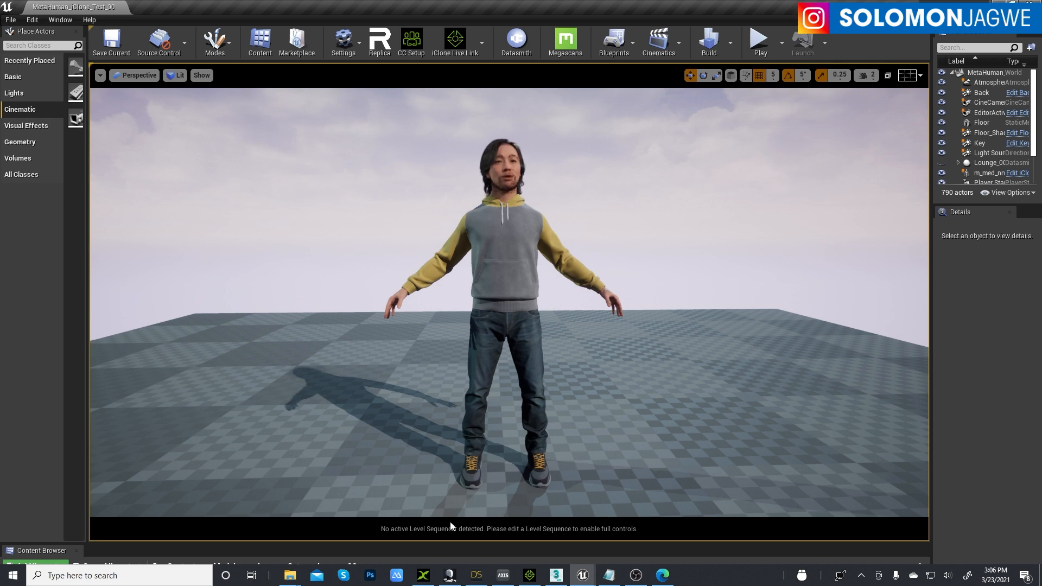
- In Unreal's Live Link window, add IC LiveLink as a new source from localhost
{"action": "left_click", "coordinate": [422, 575]}
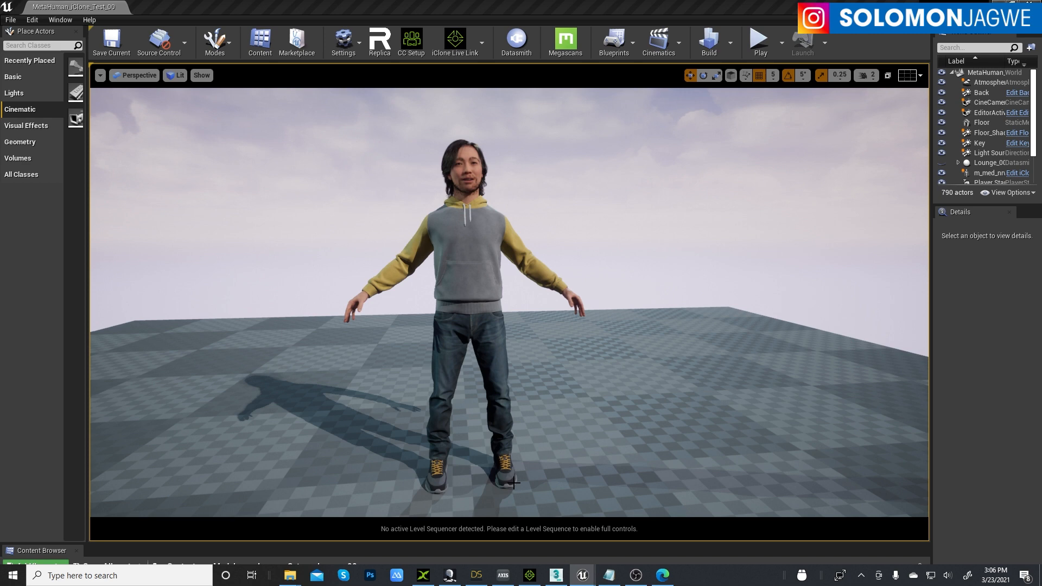
{"action": "left_click", "coordinate": [455, 38]}
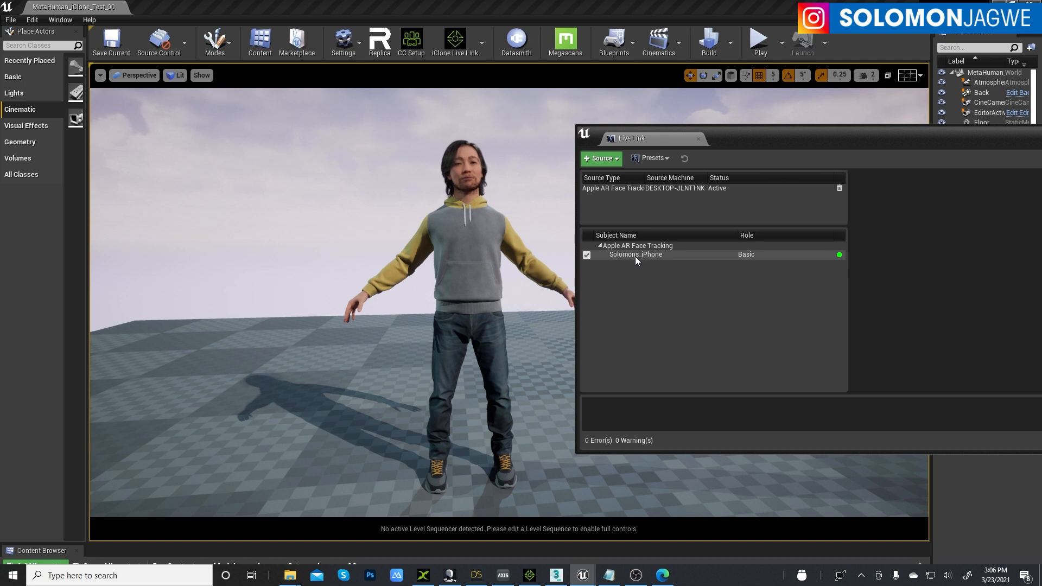
{"action": "mouse_move", "coordinate": [630, 259]}
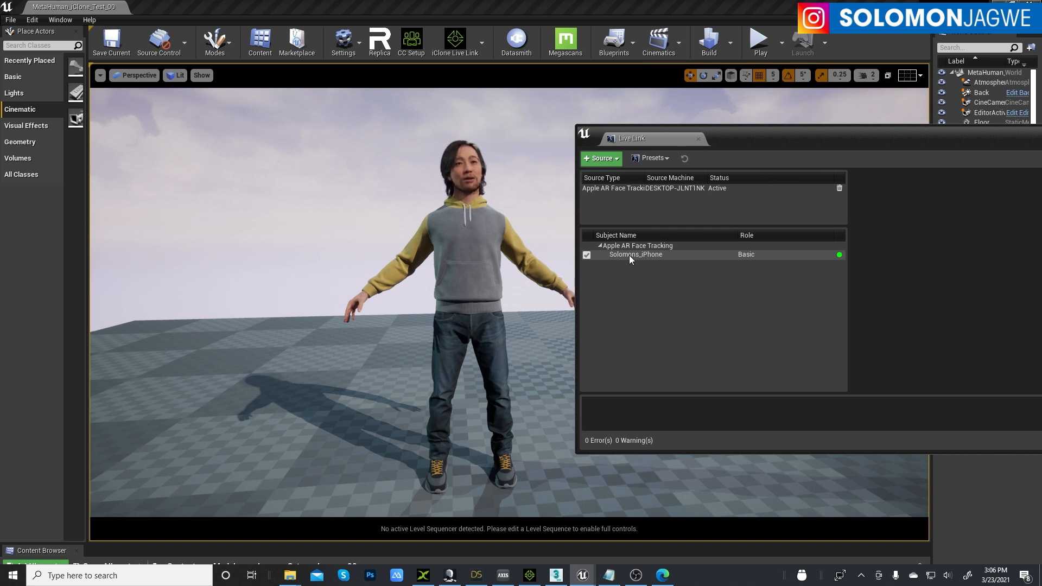
{"action": "mouse_move", "coordinate": [653, 206]}
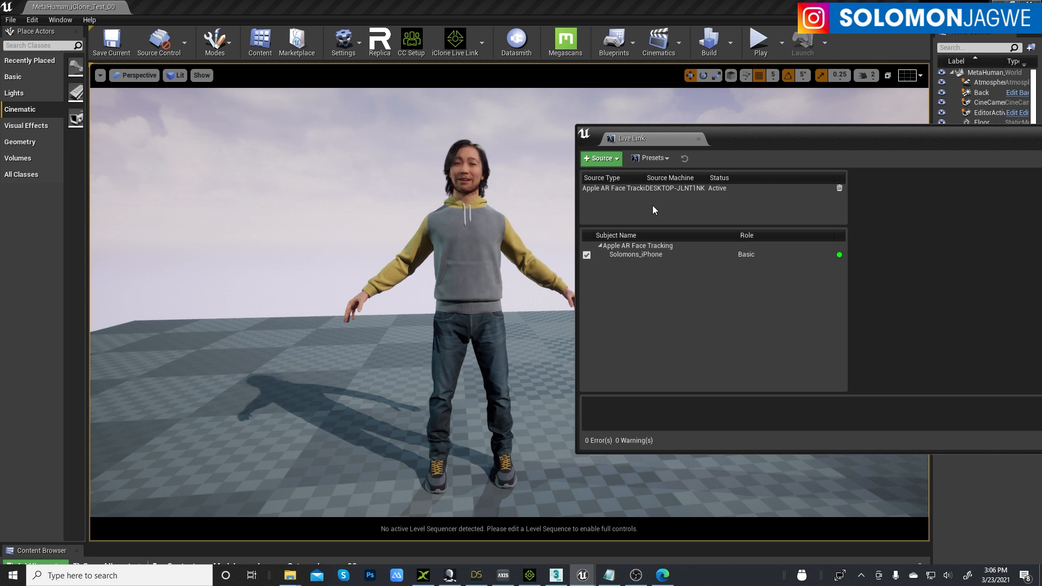
{"action": "mouse_move", "coordinate": [600, 159]}
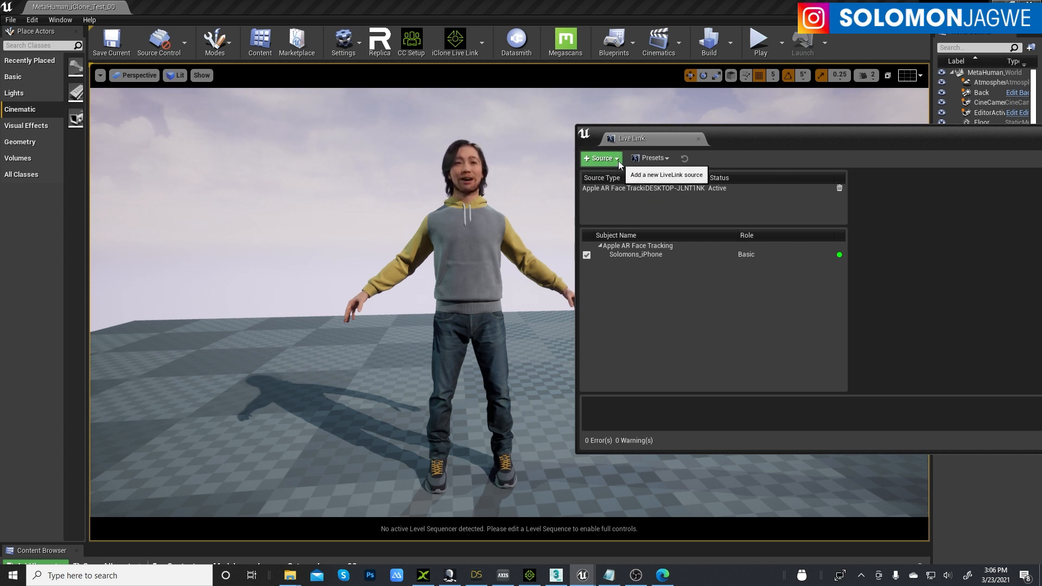
{"action": "left_click", "coordinate": [599, 158]}
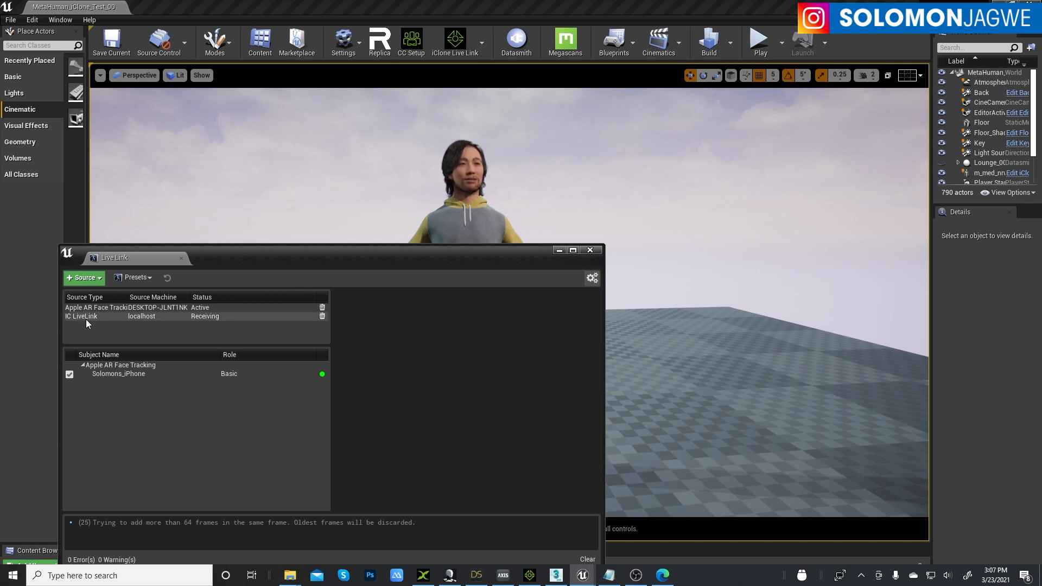
- Start iClone's Unreal Live Link plugin so the localhost source shows Receiving on connection 54321
{"action": "left_click", "coordinate": [82, 315]}
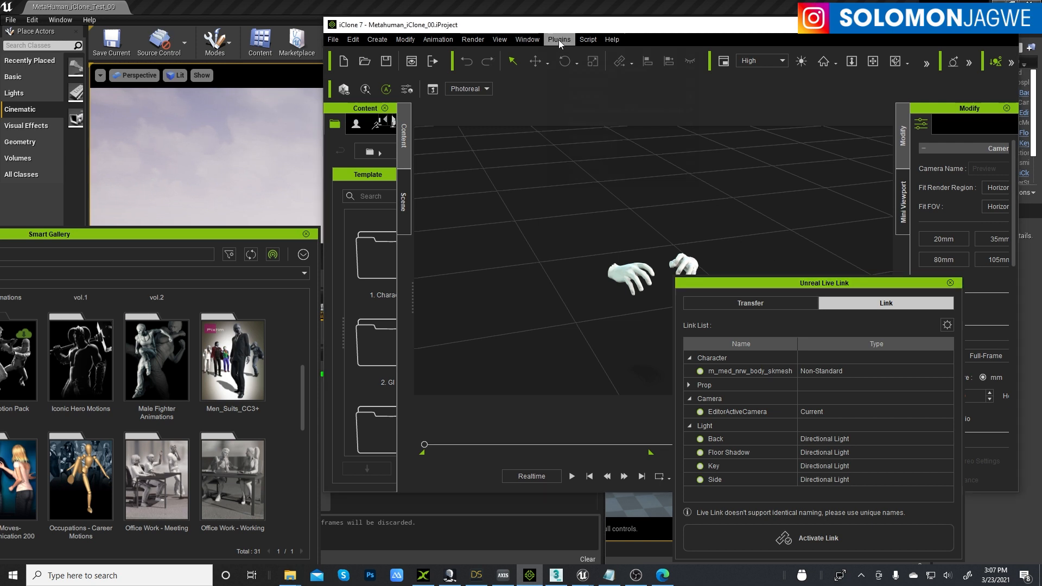
{"action": "left_click", "coordinate": [558, 39]}
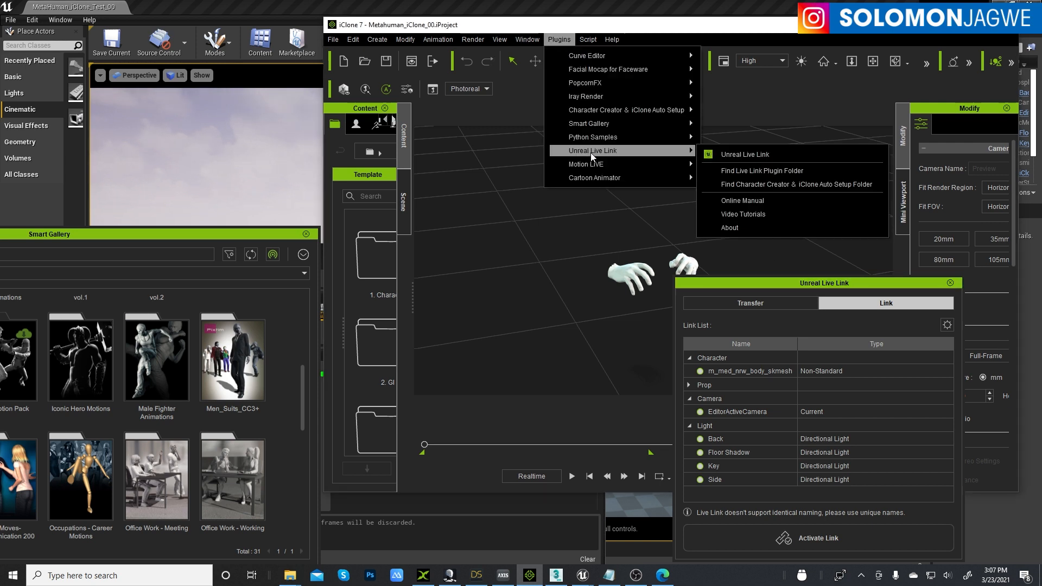
{"action": "mouse_move", "coordinate": [744, 154]}
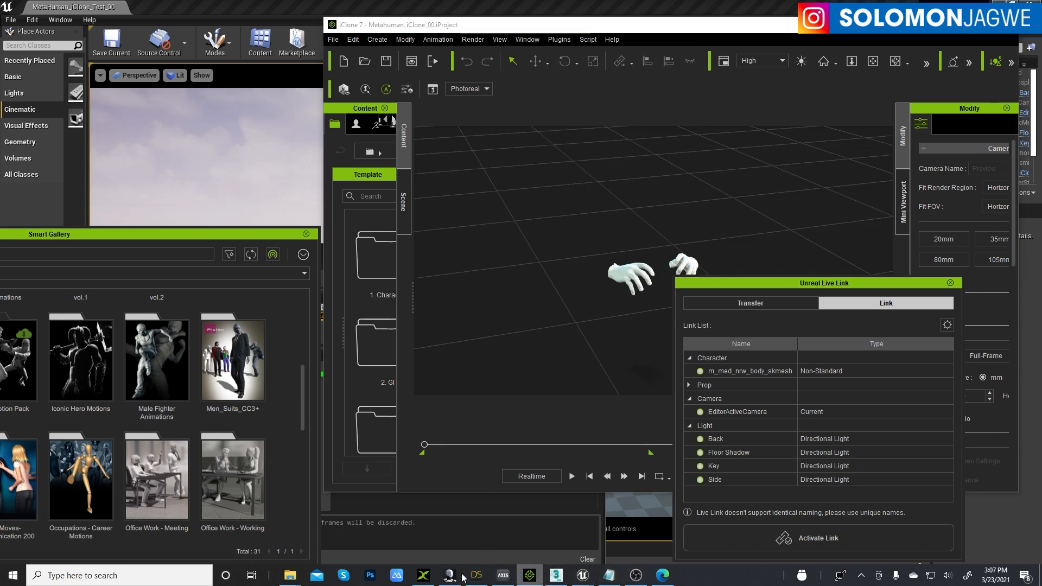
{"action": "left_click", "coordinate": [422, 575]}
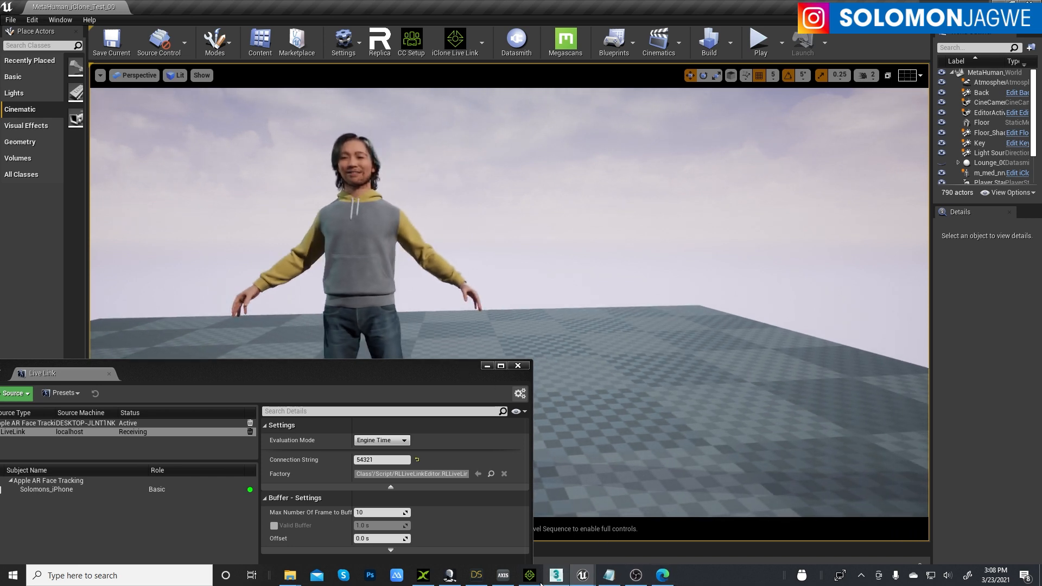
- Activate the link so iClone's character, camera and lights stream to Unreal as live subjects
{"action": "left_click", "coordinate": [529, 575]}
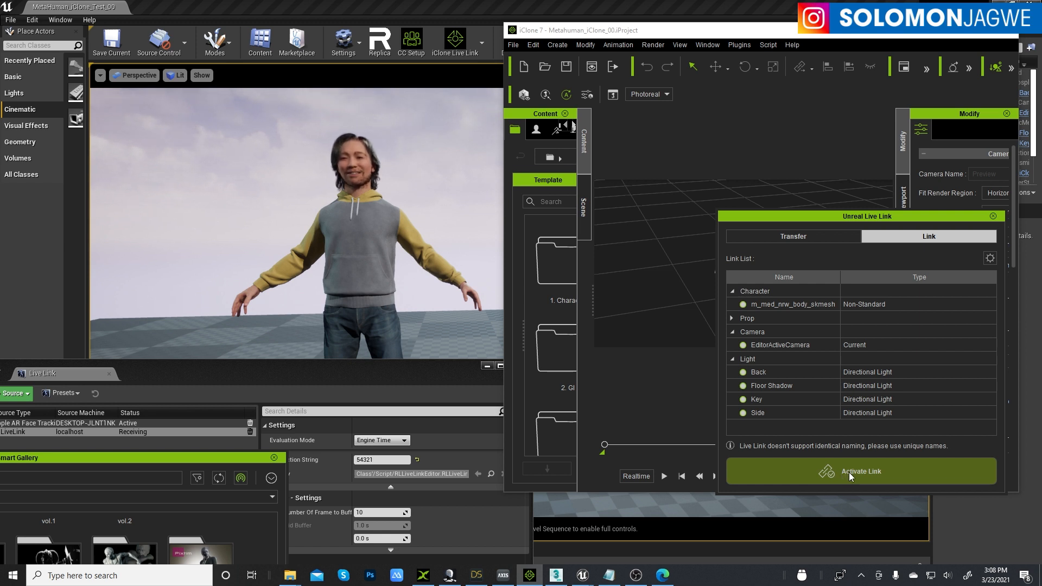
{"action": "left_click", "coordinate": [859, 470]}
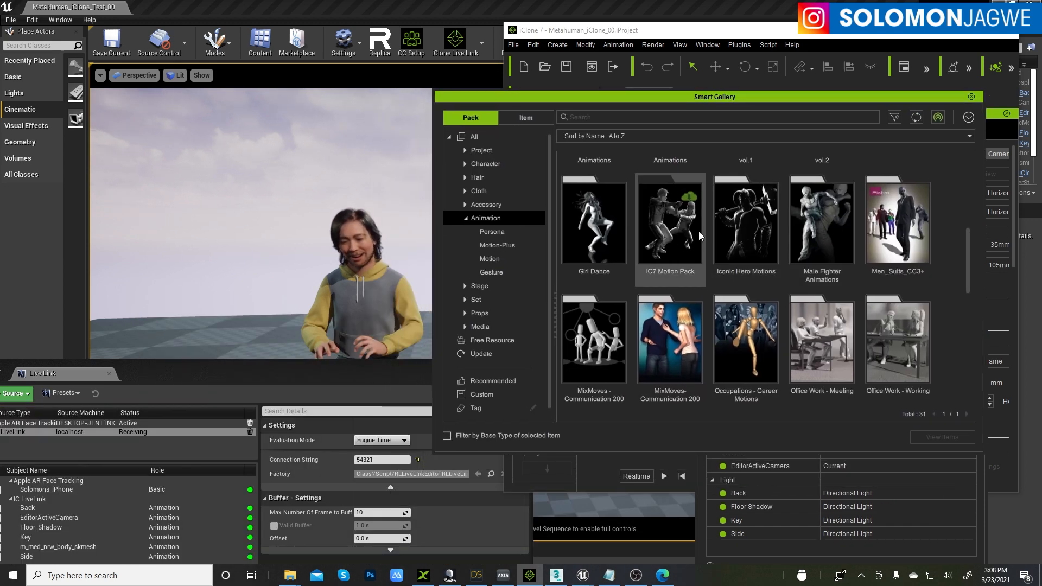
{"action": "mouse_move", "coordinate": [676, 250]}
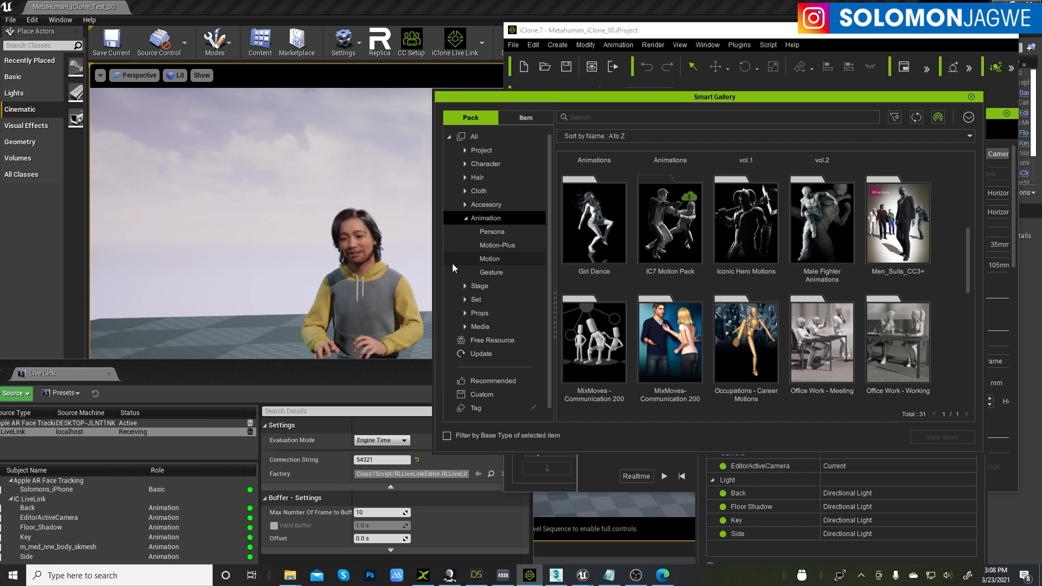
- Play a Smart Gallery motion so the MetaHuman drops into a crouched, gesturing pose
{"action": "left_click", "coordinate": [970, 96]}
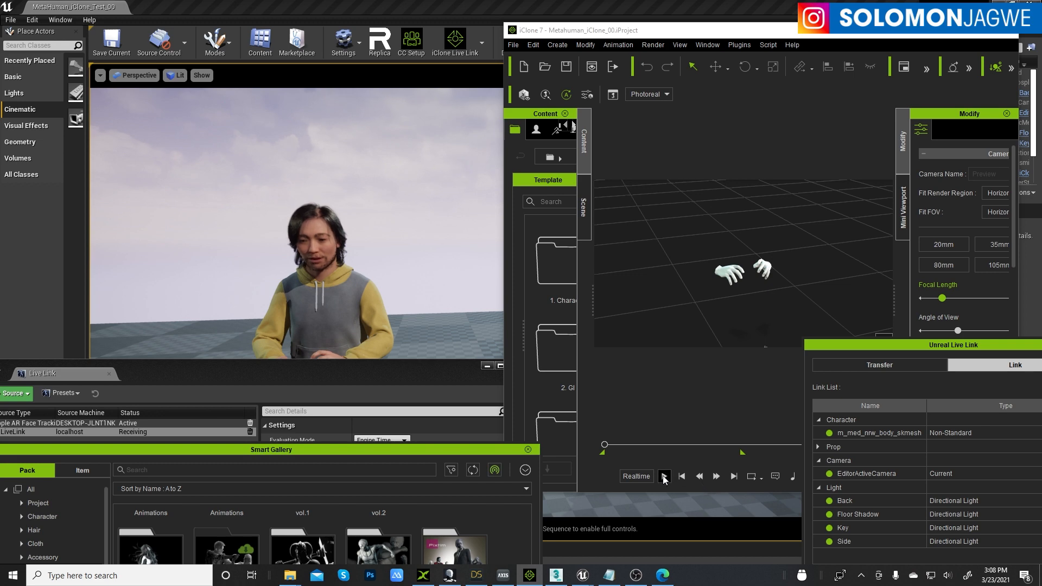
{"action": "left_click", "coordinate": [663, 475]}
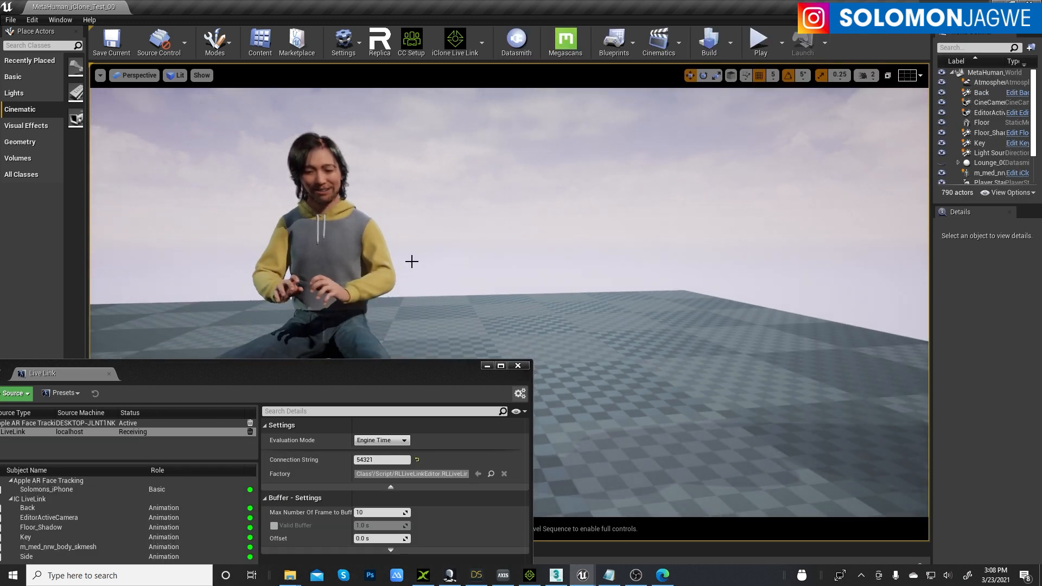
- Replay the motion from the start in iClone and watch the MetaHuman follow it in Unreal
{"action": "left_click", "coordinate": [528, 575]}
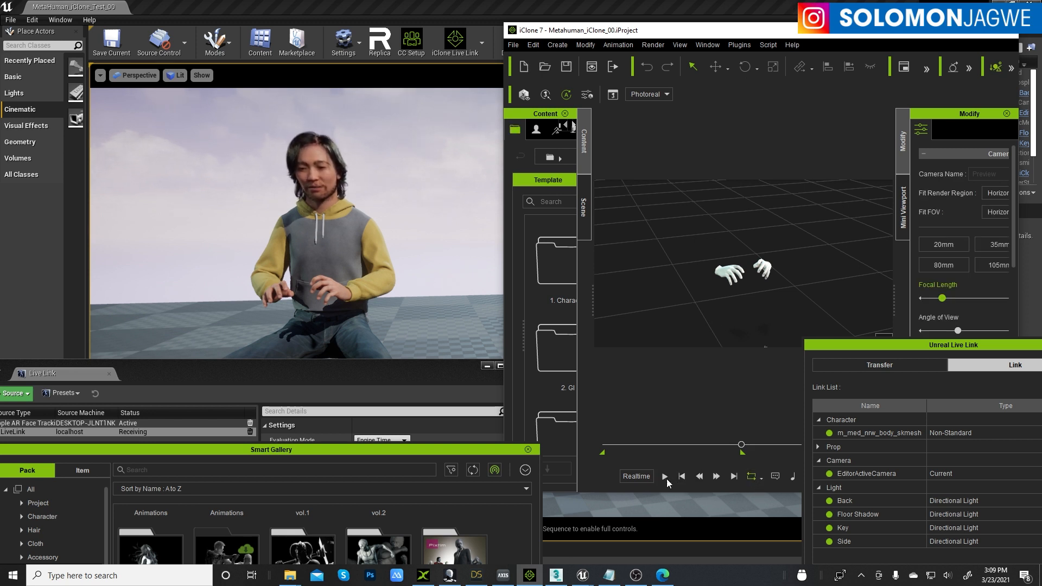
{"action": "left_click", "coordinate": [664, 475]}
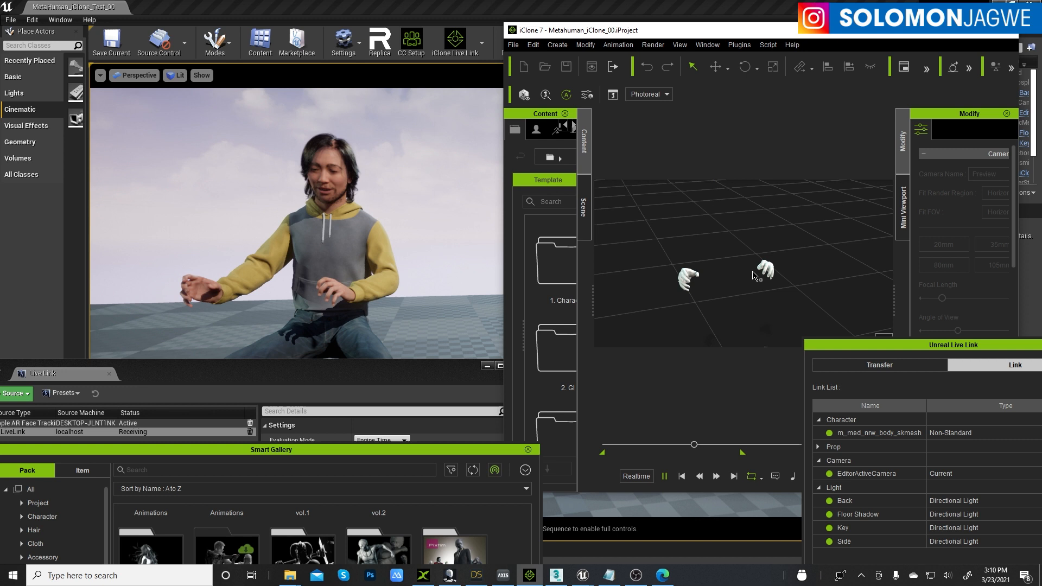
{"action": "left_click", "coordinate": [664, 475]}
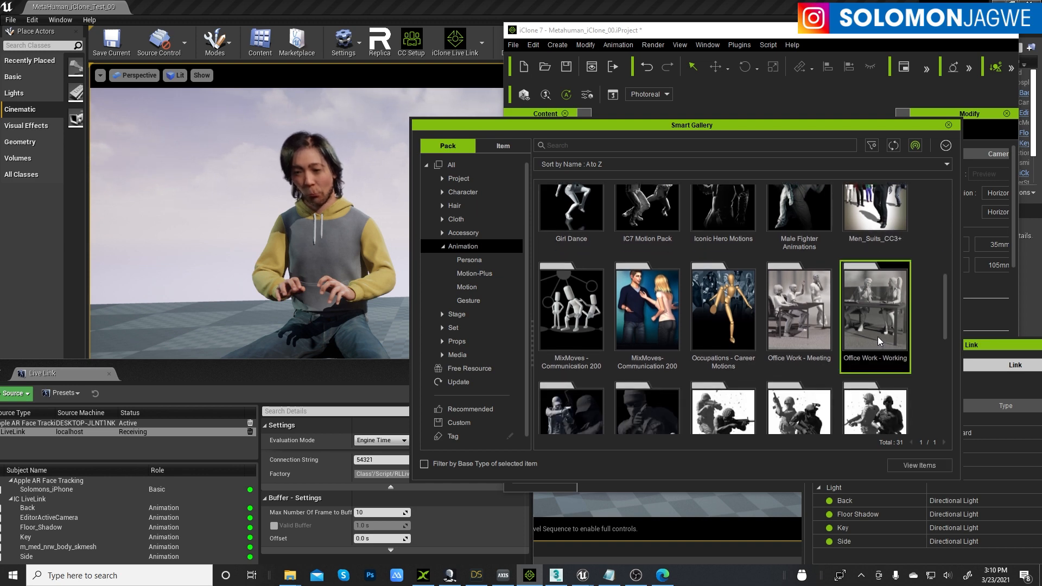
- Apply Desk_Chatting_M from the Office Work - Working pack, dismissing the no-character-picked warning
{"action": "double_click", "coordinate": [874, 307]}
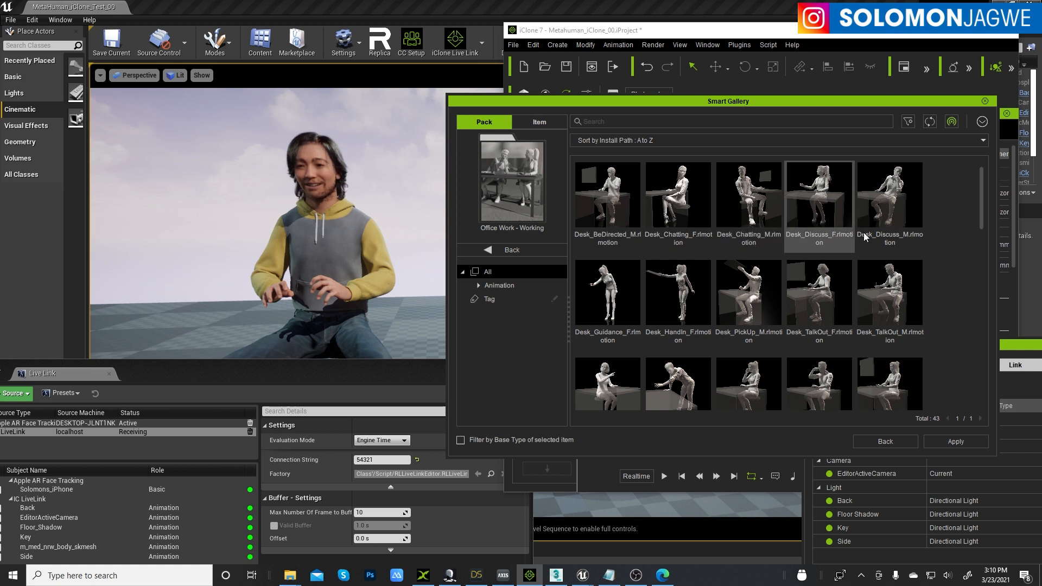
{"action": "mouse_move", "coordinate": [748, 200]}
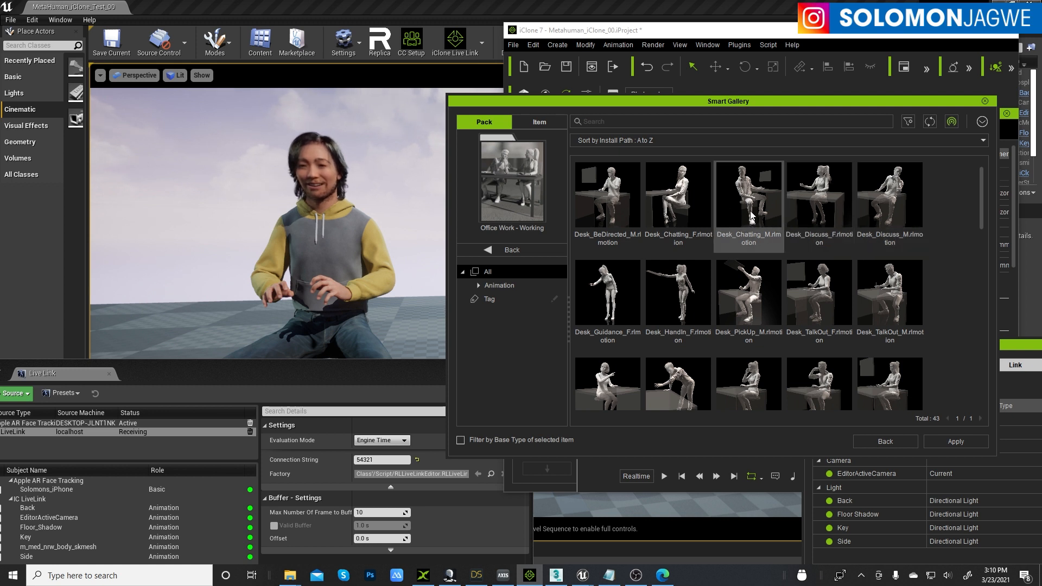
{"action": "double_click", "coordinate": [747, 193]}
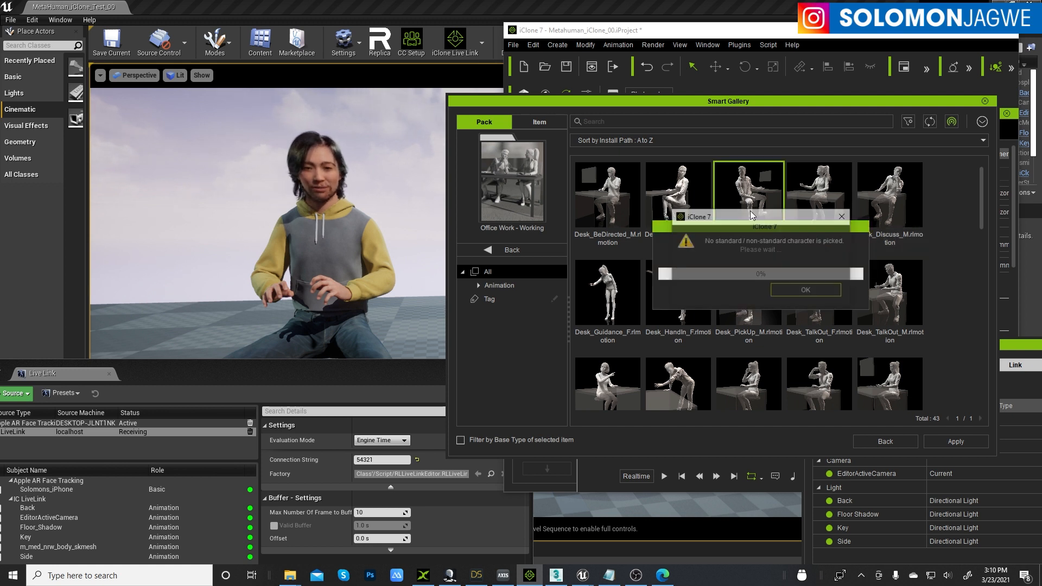
{"action": "left_click", "coordinate": [804, 288]}
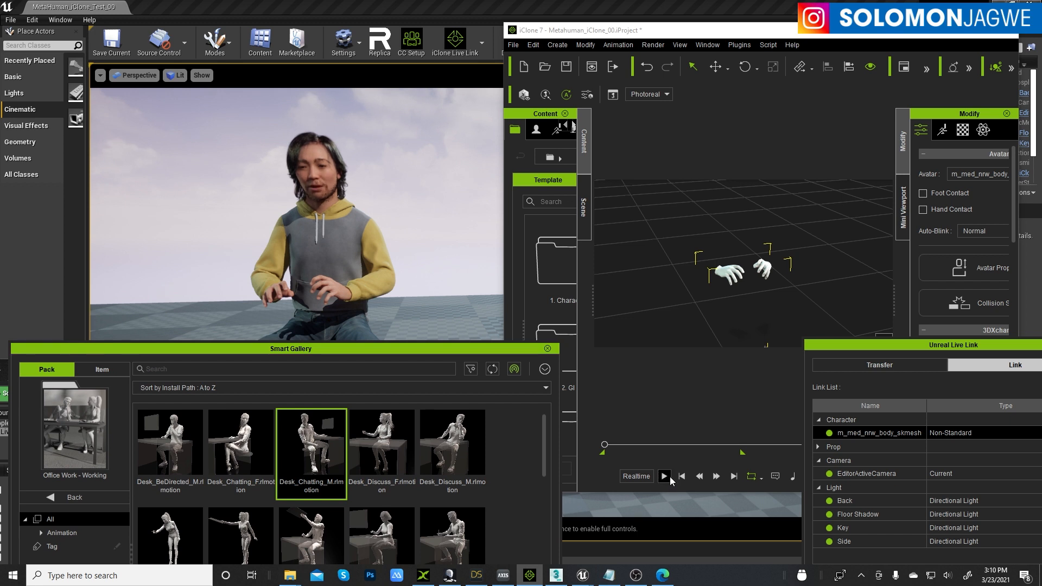
- Play Desk_Chatting_M so the MetaHuman turns sideways into a seated pose, then return to the gallery
{"action": "left_click", "coordinate": [664, 475]}
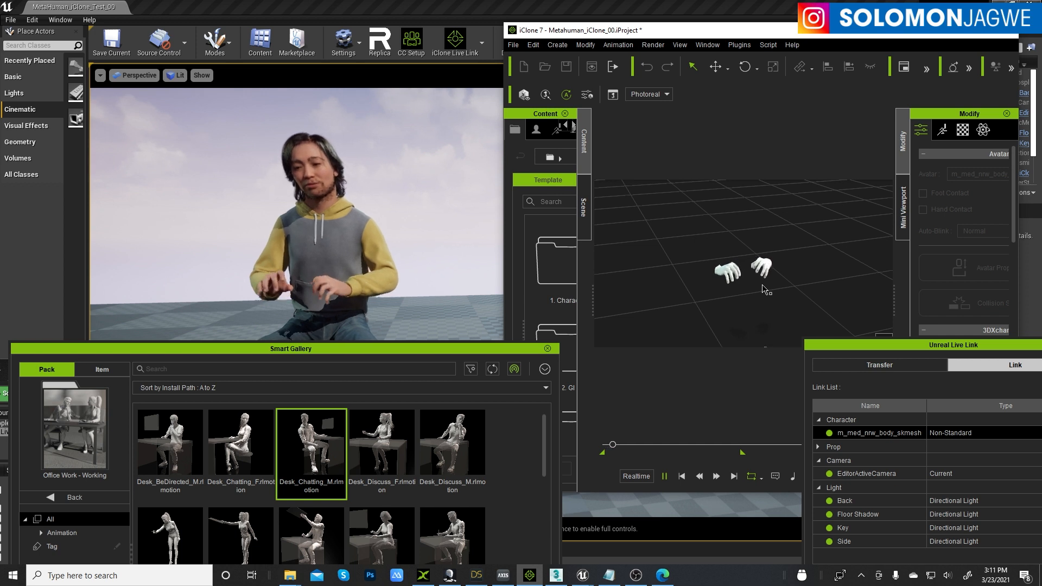
{"action": "left_click", "coordinate": [664, 475]}
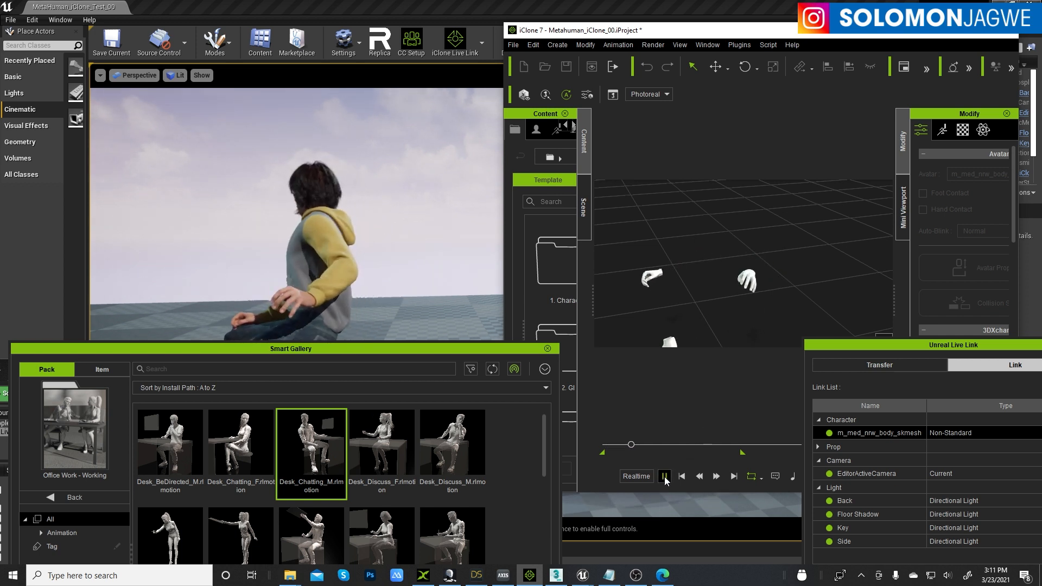
{"action": "left_click", "coordinate": [664, 475]}
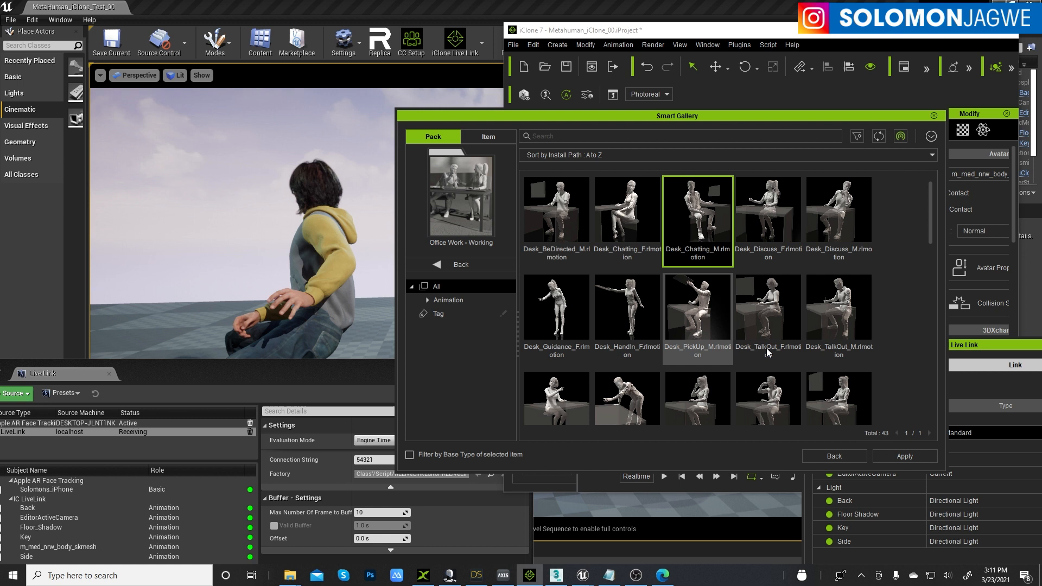
{"action": "mouse_move", "coordinate": [871, 298]}
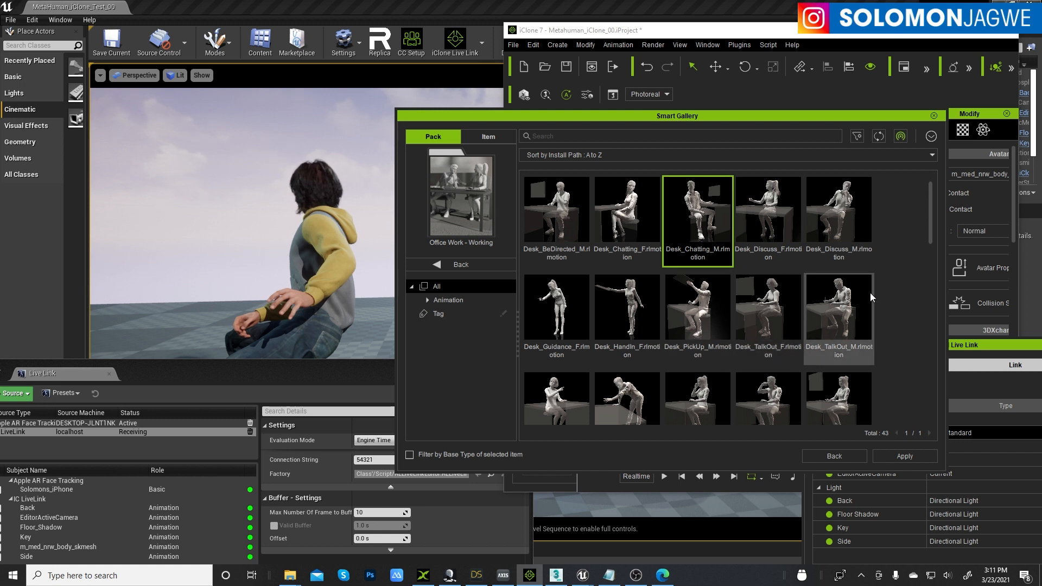
{"action": "mouse_move", "coordinate": [937, 225]}
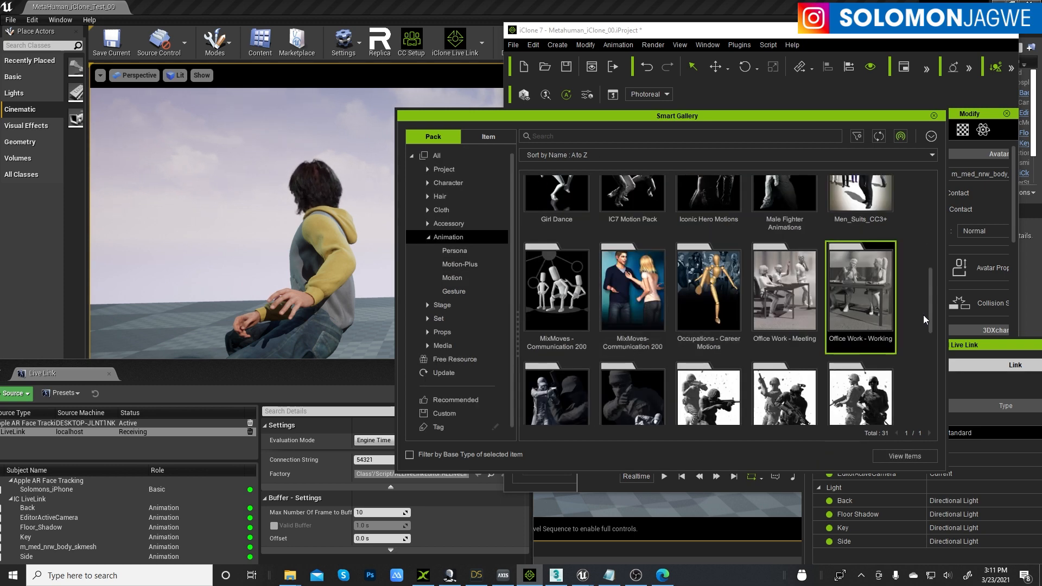
- Browse back through the animation packs, then switch to Axis Studio with take003 on chr01
{"action": "scroll", "scroll_direction": "up", "scroll_amount": 3}
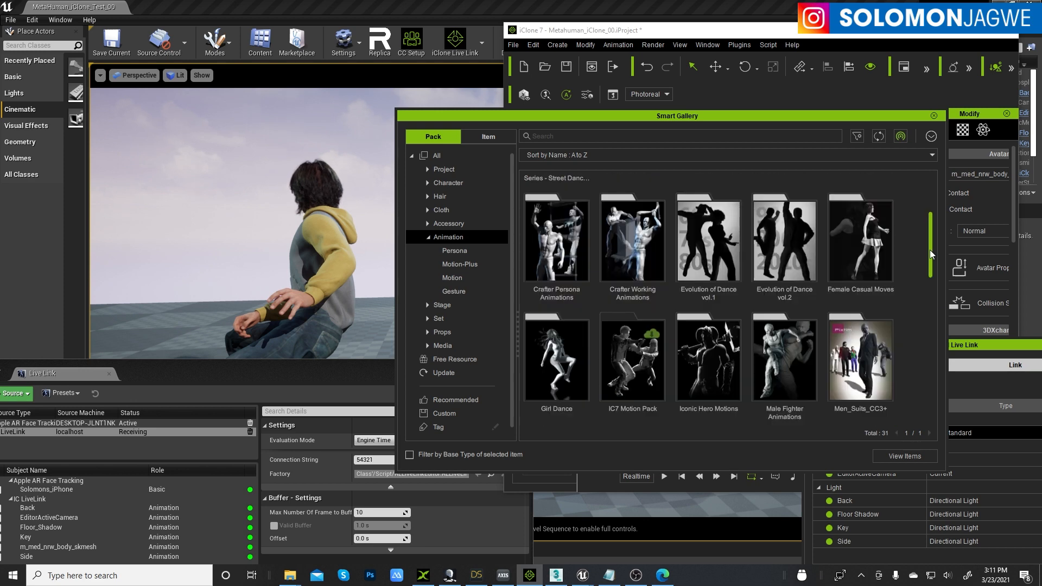
{"action": "scroll", "scroll_direction": "up", "scroll_amount": 3}
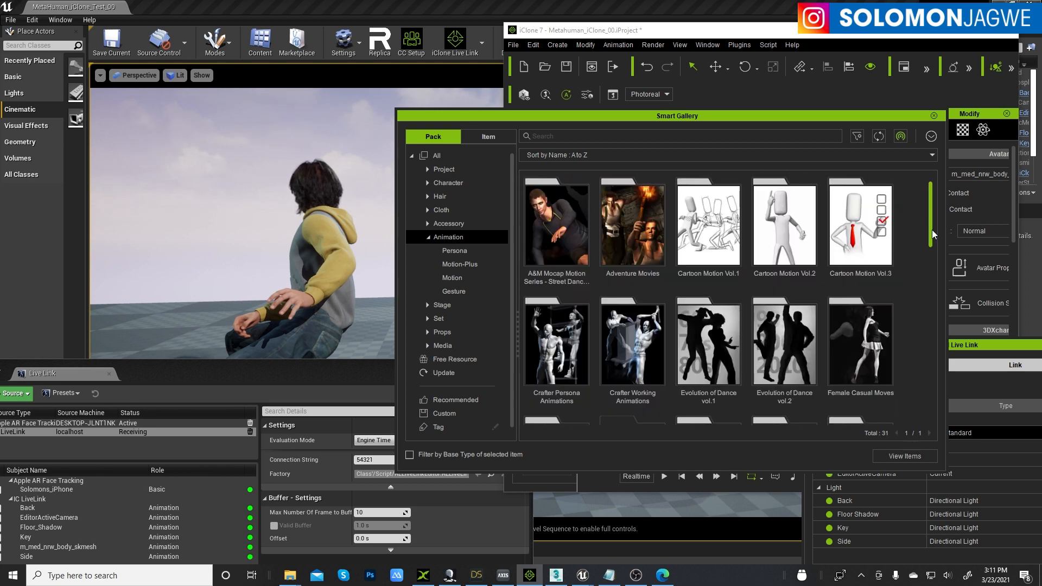
{"action": "scroll", "scroll_direction": "down", "scroll_amount": 3}
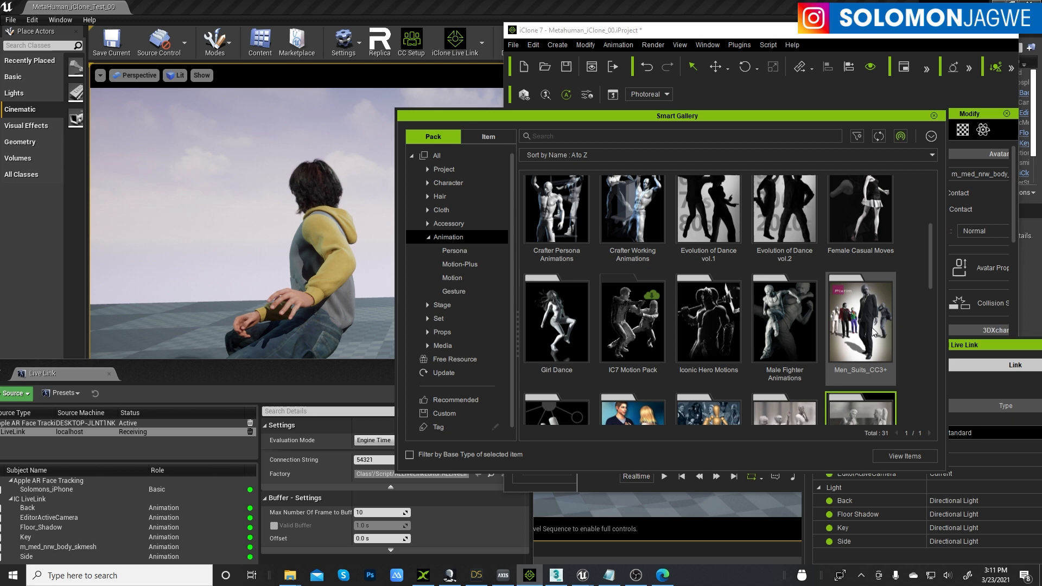
{"action": "mouse_move", "coordinate": [883, 345]}
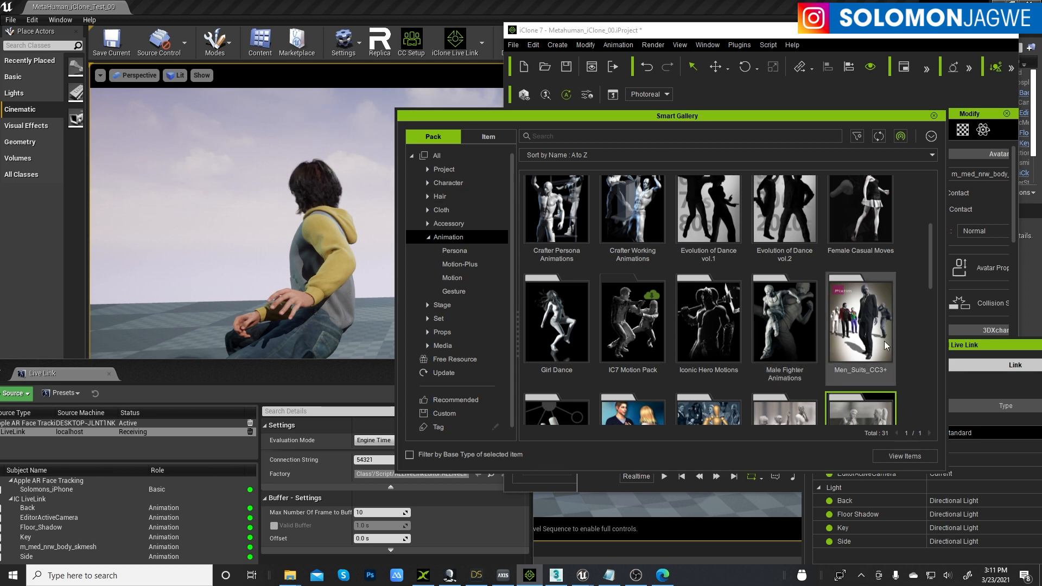
{"action": "scroll", "scroll_direction": "down", "scroll_amount": 3}
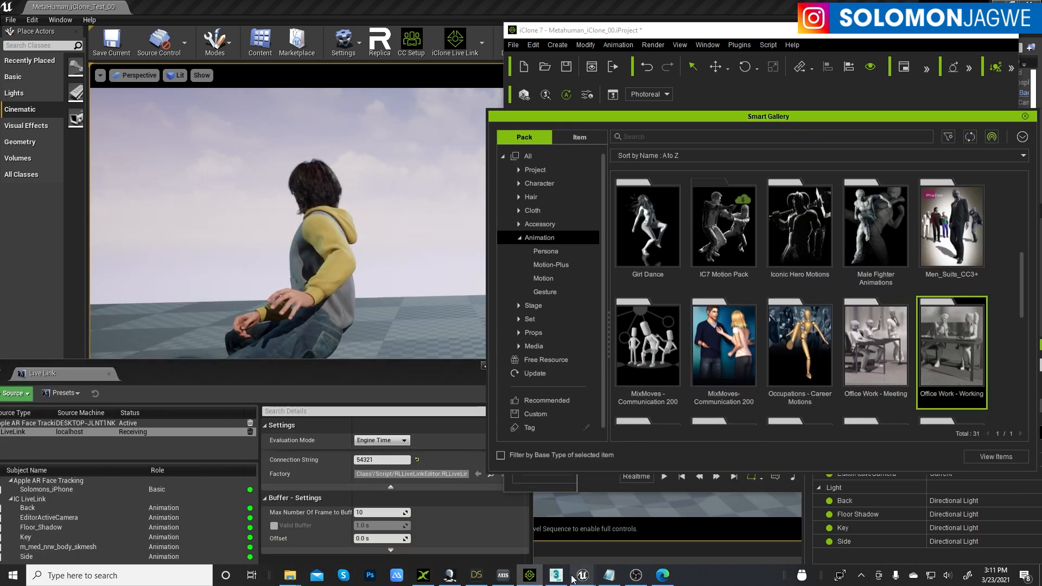
{"action": "left_click", "coordinate": [449, 575]}
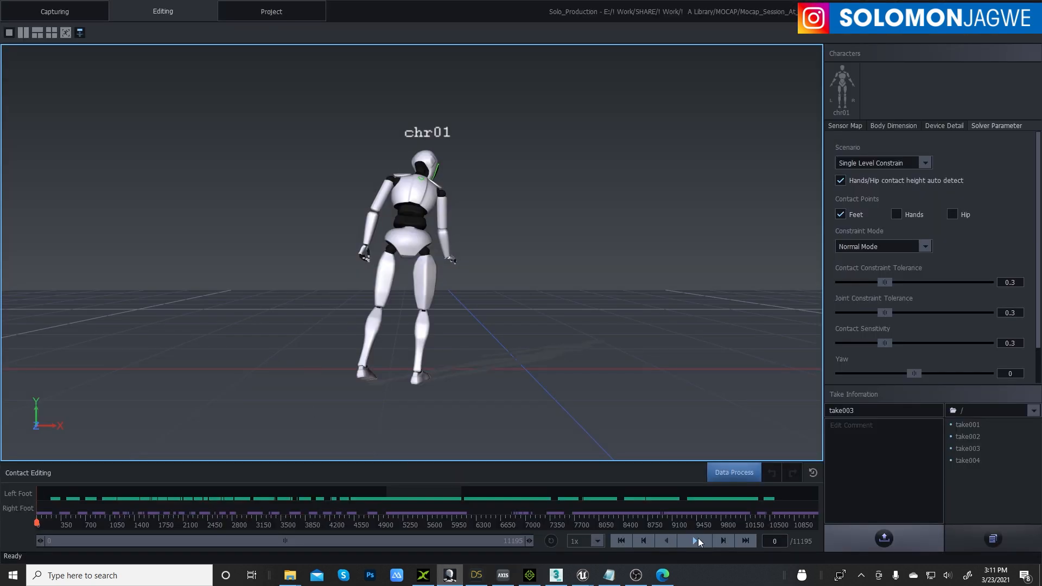
- Play back take003 on chr01 and bring up the BVH Broadcasting settings
{"action": "left_click", "coordinate": [696, 540]}
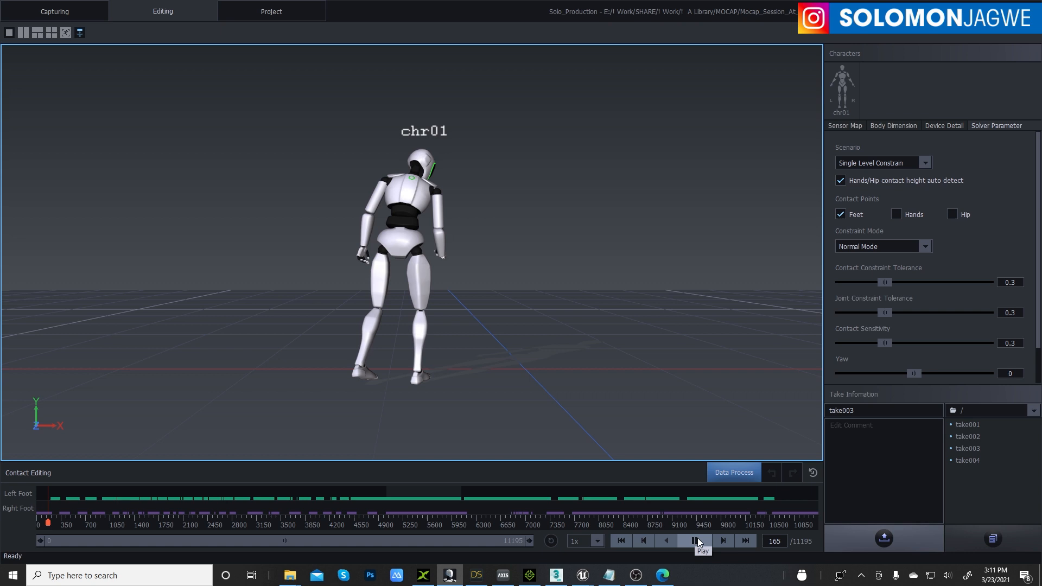
{"action": "left_click", "coordinate": [696, 541]}
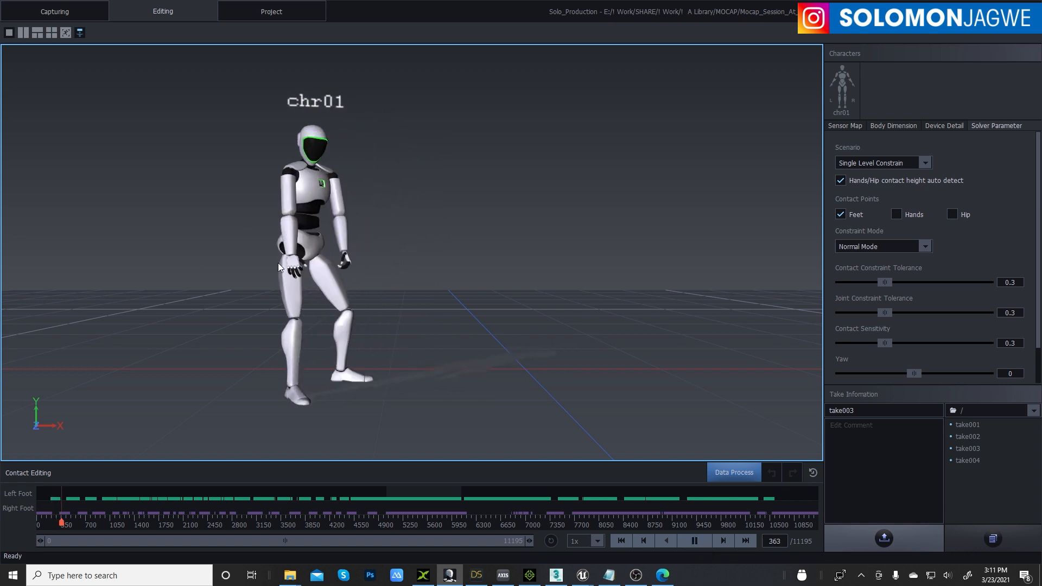
{"action": "left_click", "coordinate": [694, 541]}
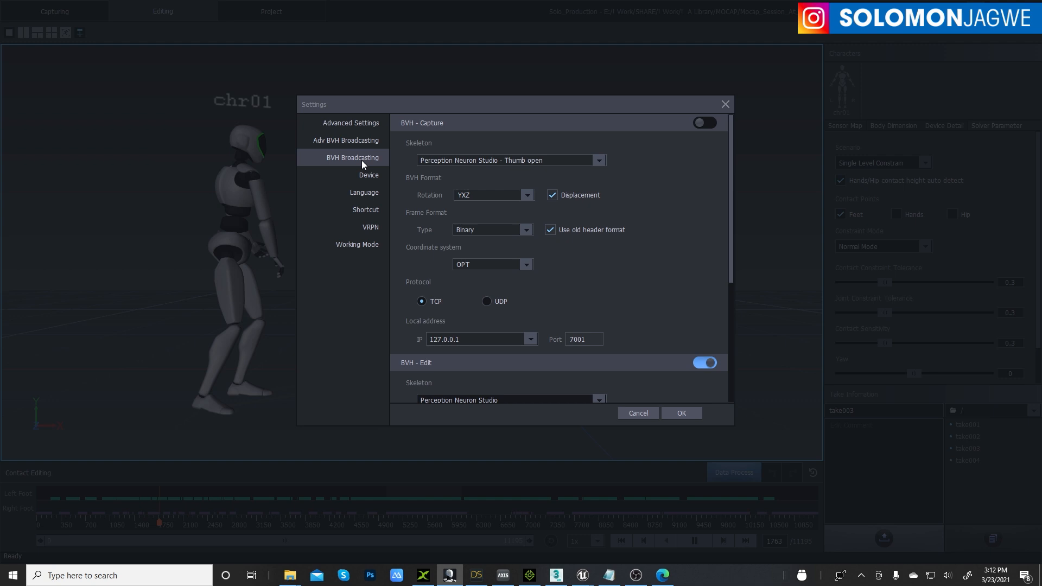
- Enable BVH - Edit broadcasting with the Perception Neuron Studio skeleton and confirm with OK
{"action": "scroll", "scroll_direction": "down", "scroll_amount": 3}
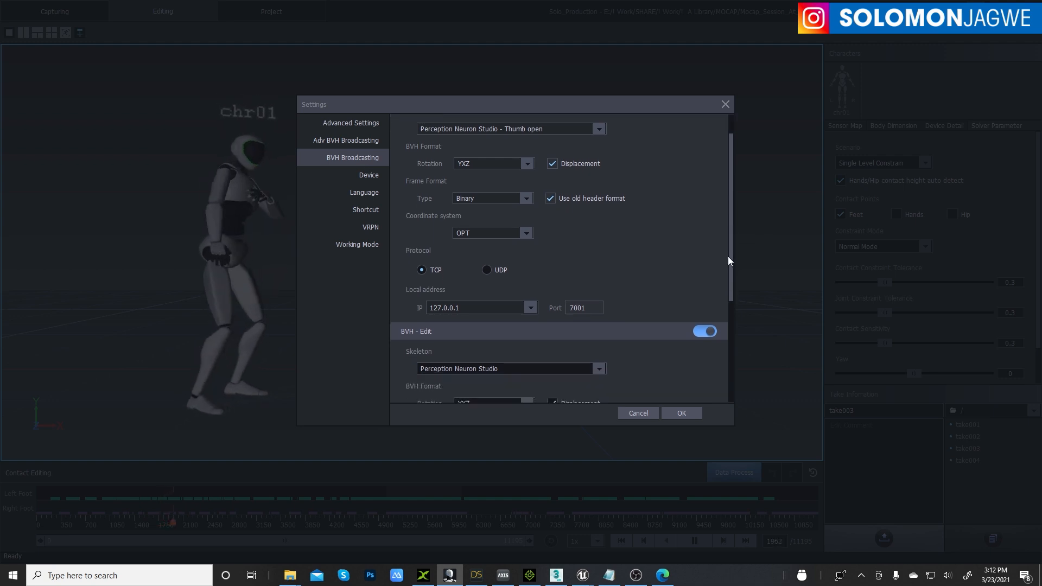
{"action": "scroll", "scroll_direction": "down", "scroll_amount": 3}
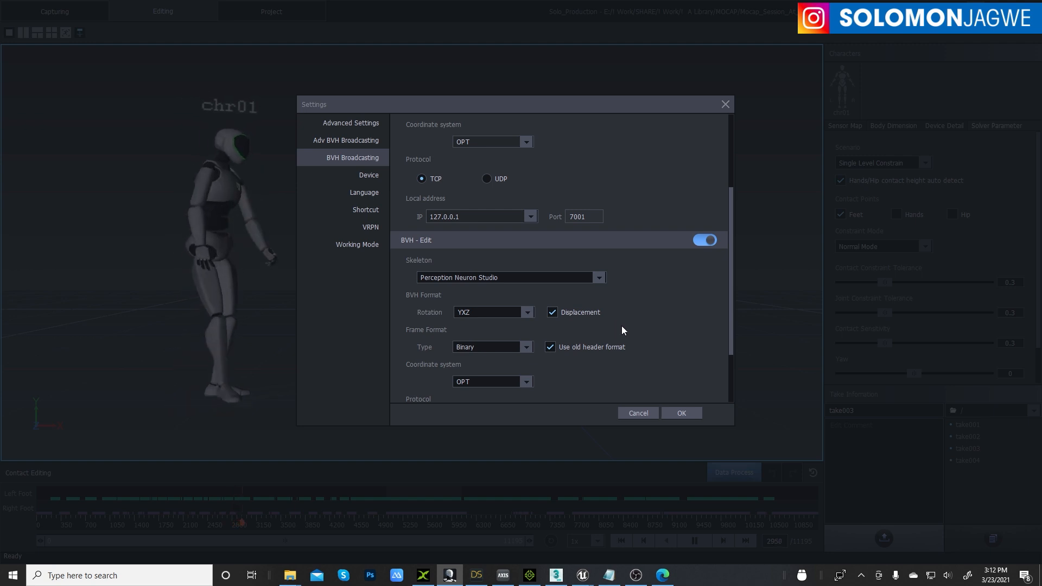
{"action": "left_click", "coordinate": [680, 413]}
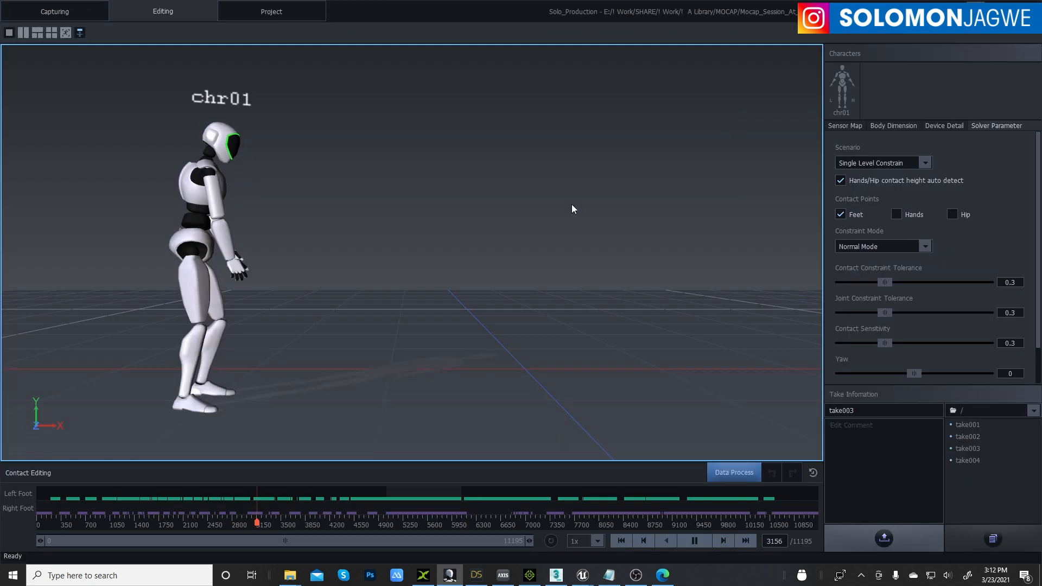
- Switch to iClone 7, rewind the timeline to frame 1 and list the plugins
{"action": "left_click", "coordinate": [550, 541]}
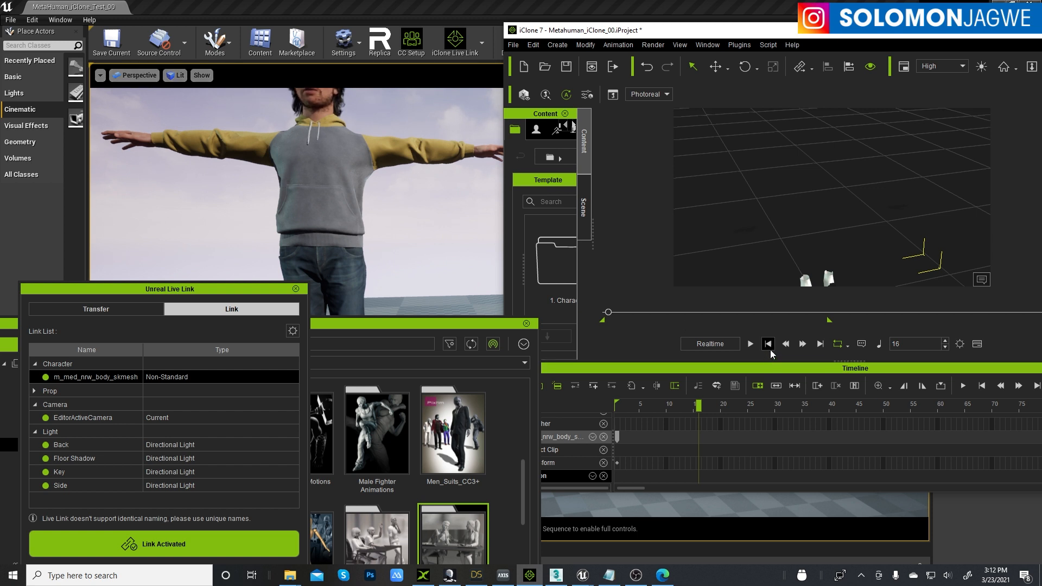
{"action": "left_click", "coordinate": [768, 344]}
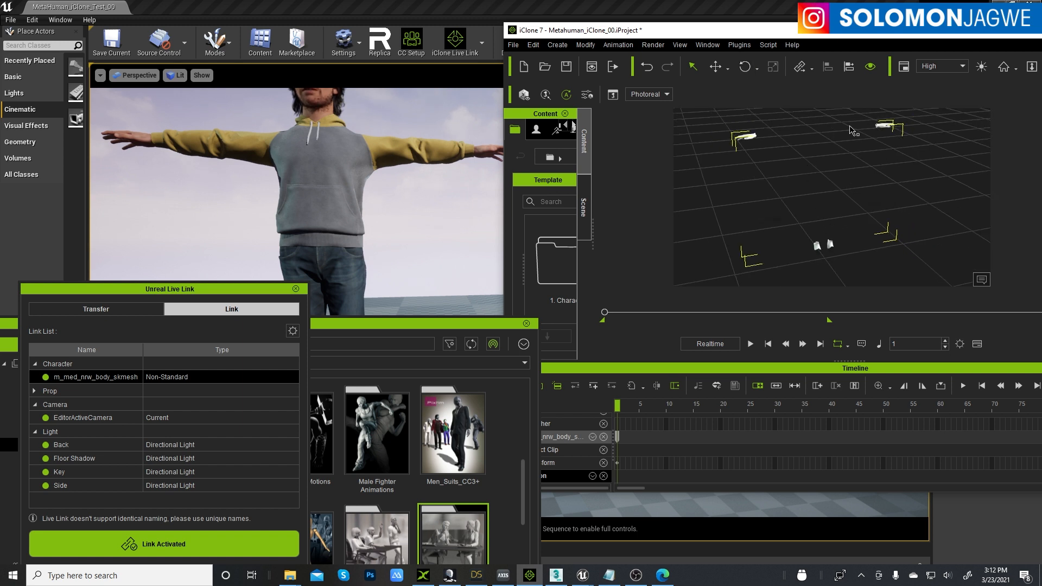
{"action": "left_click", "coordinate": [738, 44]}
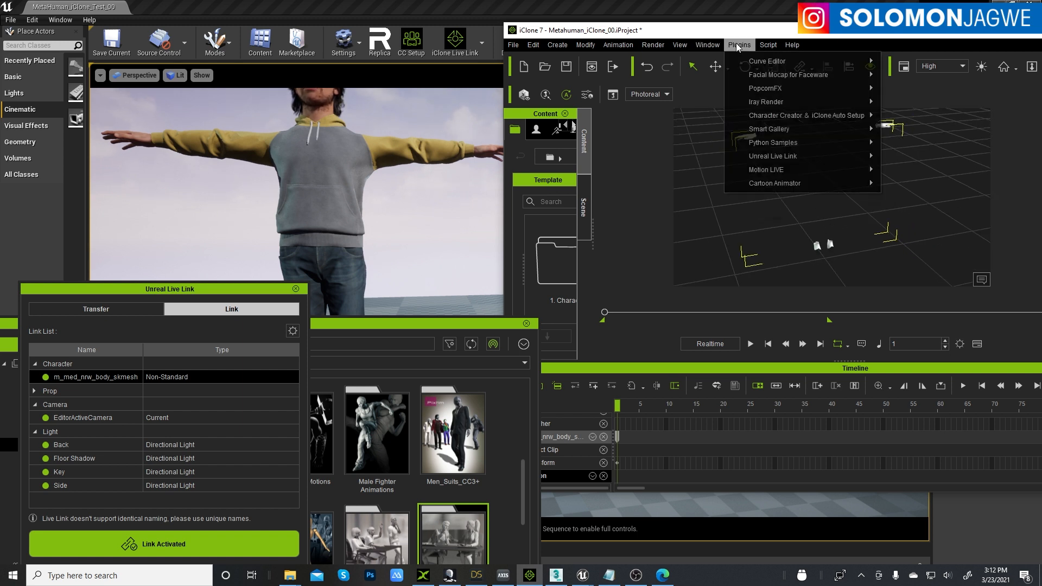
{"action": "mouse_move", "coordinate": [764, 169]}
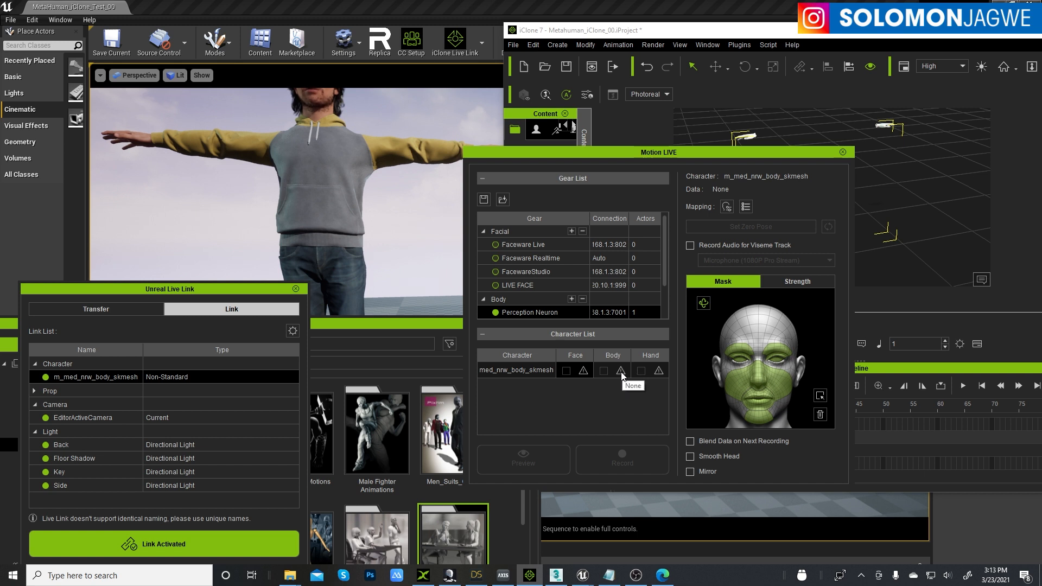
- Tick Body for m_med_nrw_body_skmesh in Motion LIVE and start the live preview
{"action": "left_click", "coordinate": [612, 370]}
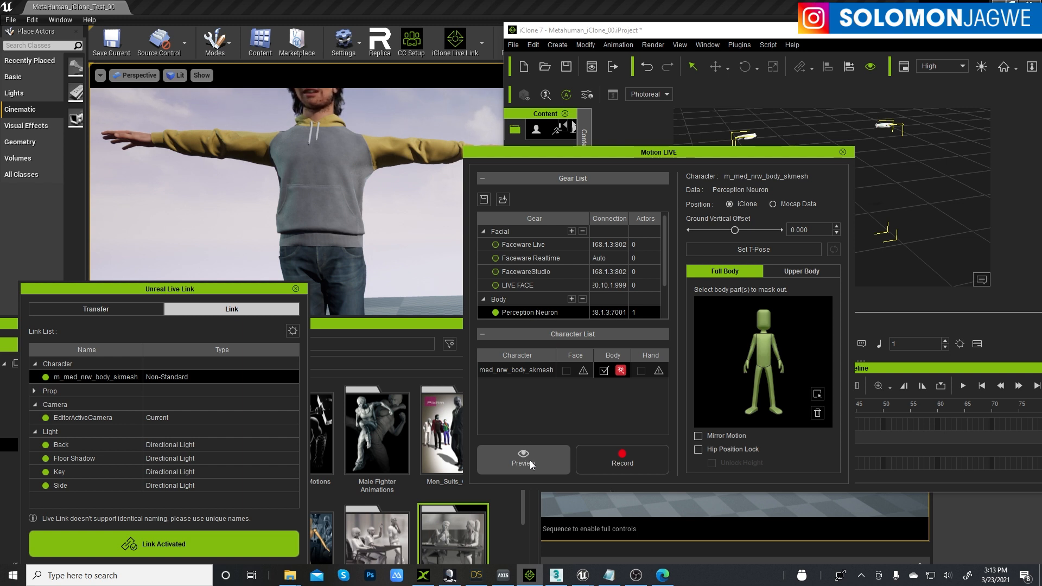
{"action": "left_click", "coordinate": [523, 459]}
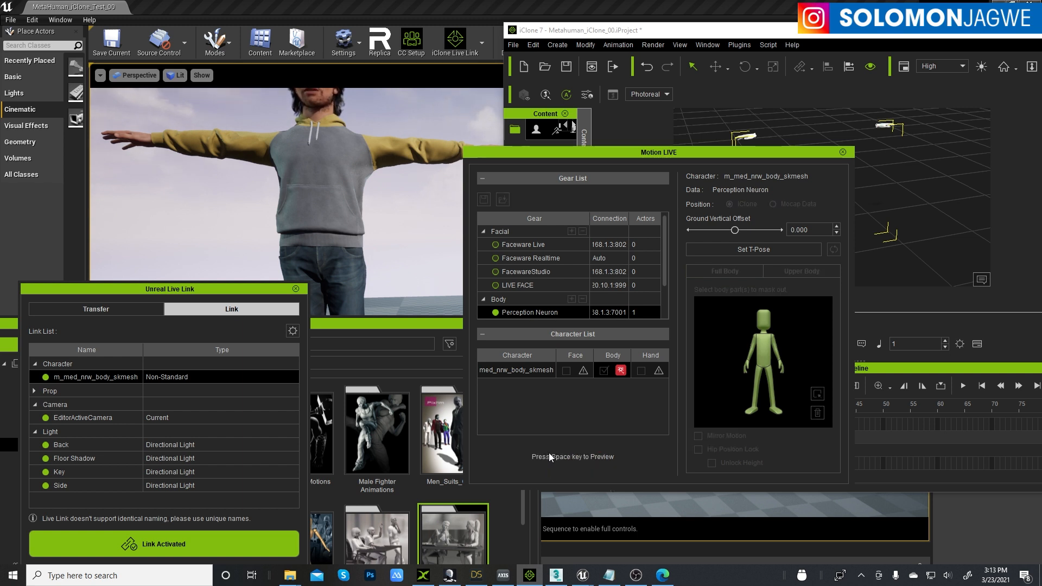
{"action": "key", "text": "space"}
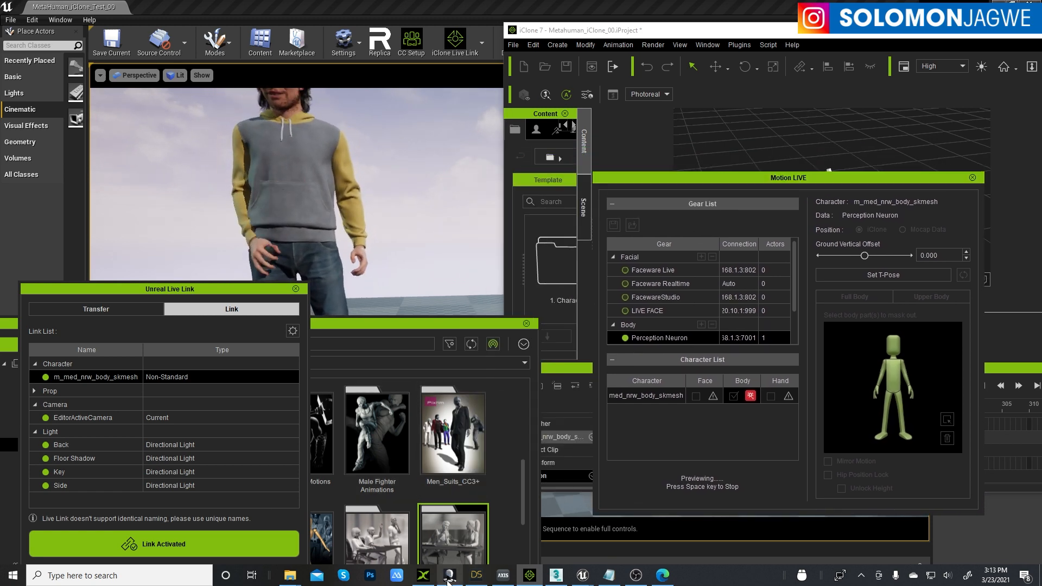
- Confirm the iClone Live Link source is receiving, then bring Axis Studio forward
{"action": "left_click", "coordinate": [448, 575]}
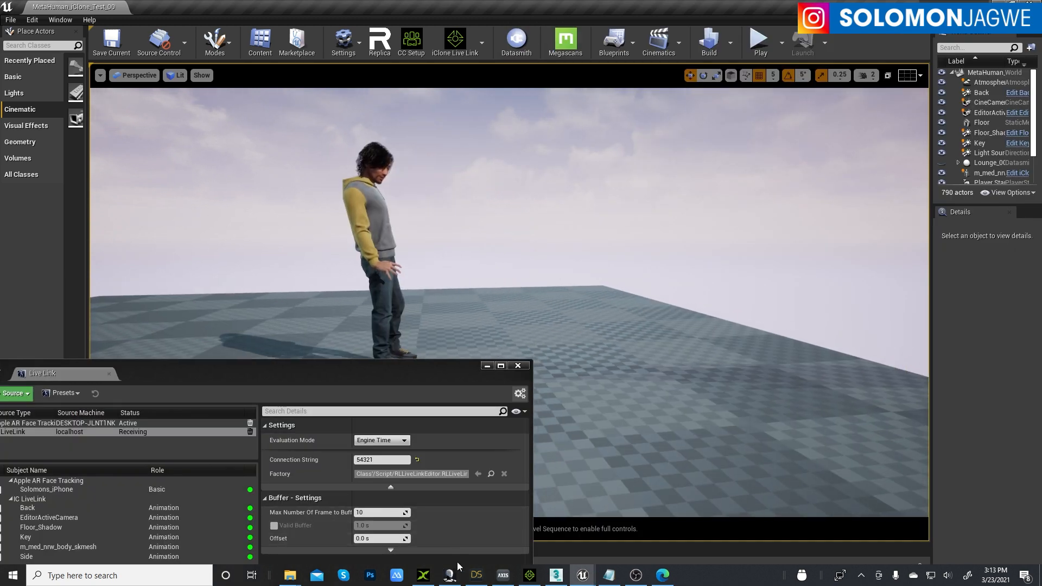
{"action": "left_click", "coordinate": [449, 575]}
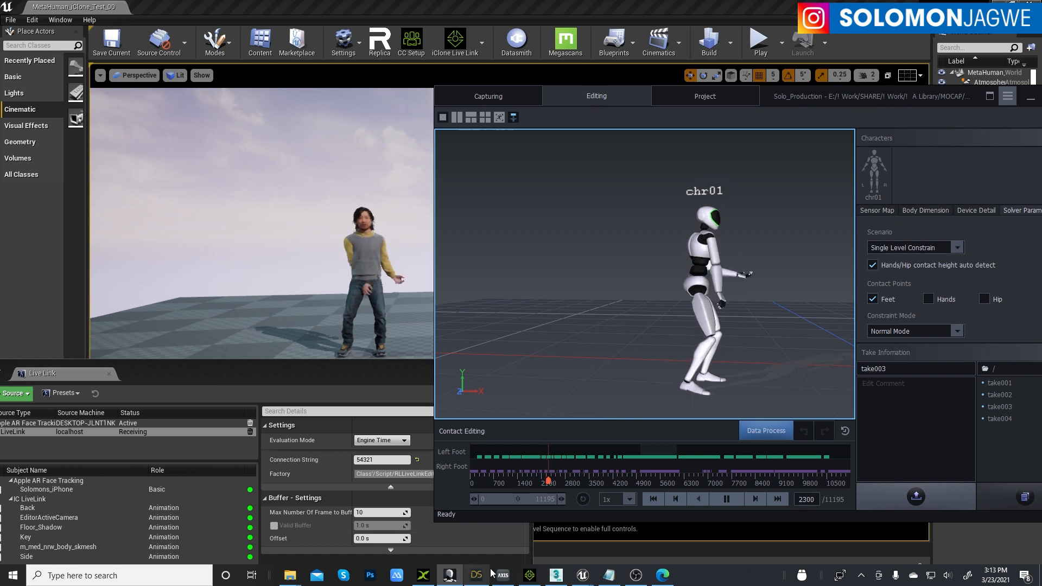
{"action": "mouse_move", "coordinate": [529, 575]}
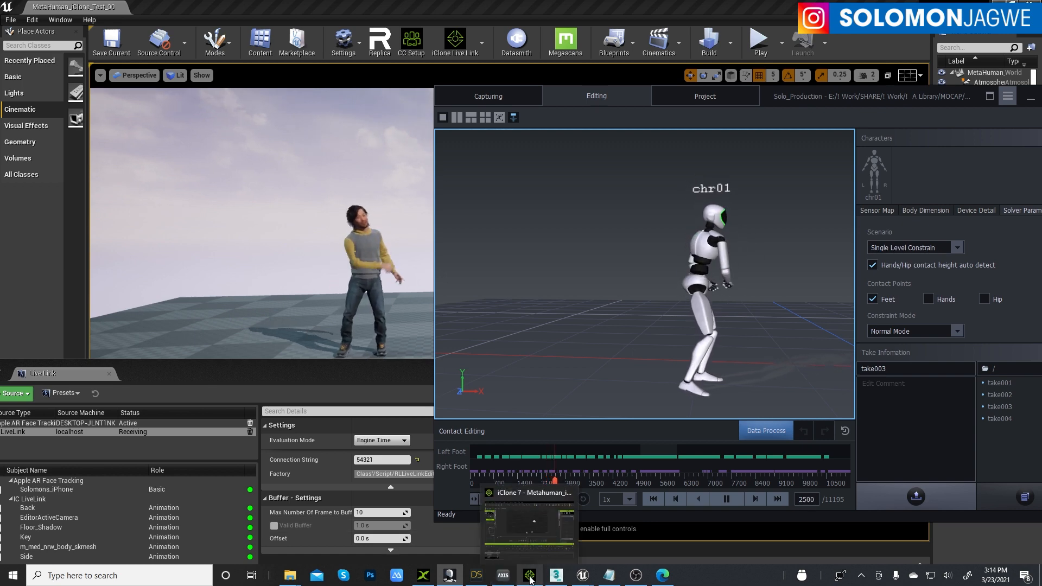
- Switch back to the iClone 7 project from Axis Studio's playing take
{"action": "left_click", "coordinate": [528, 575]}
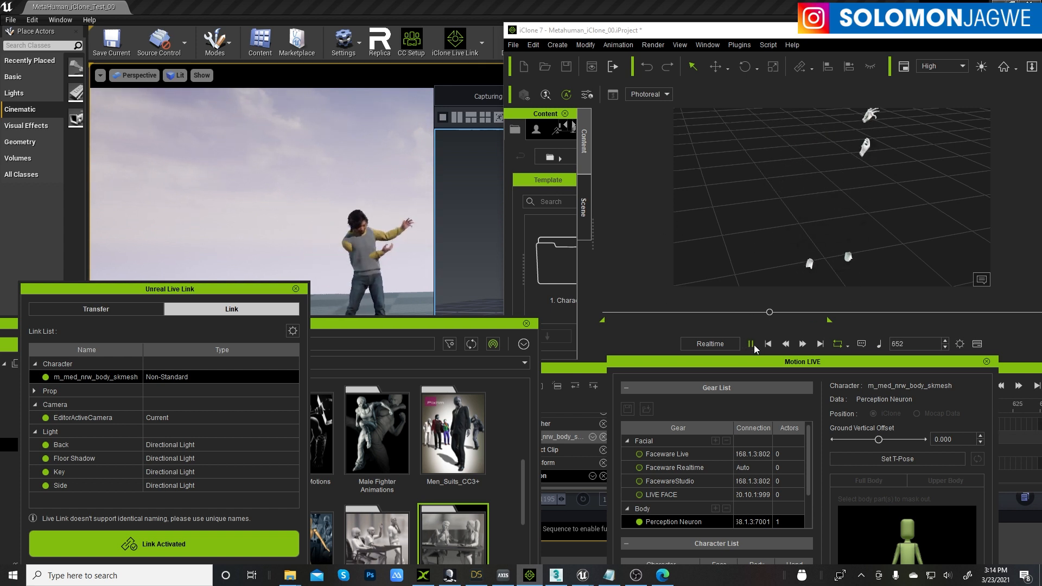
- Pause the iClone timeline playback and reveal the Smart Gallery's animation packs
{"action": "left_click", "coordinate": [749, 344]}
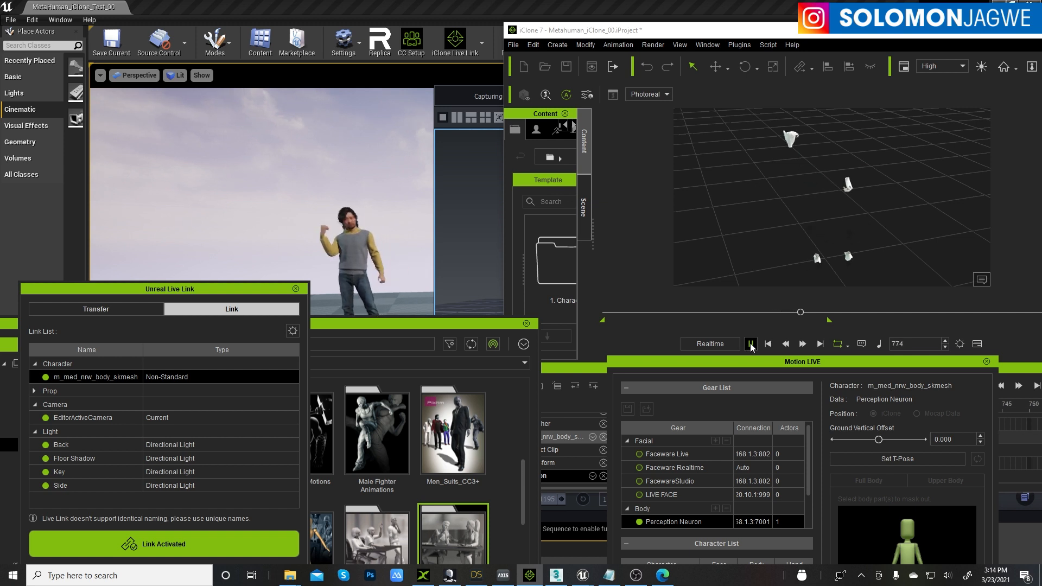
{"action": "left_click", "coordinate": [751, 344]}
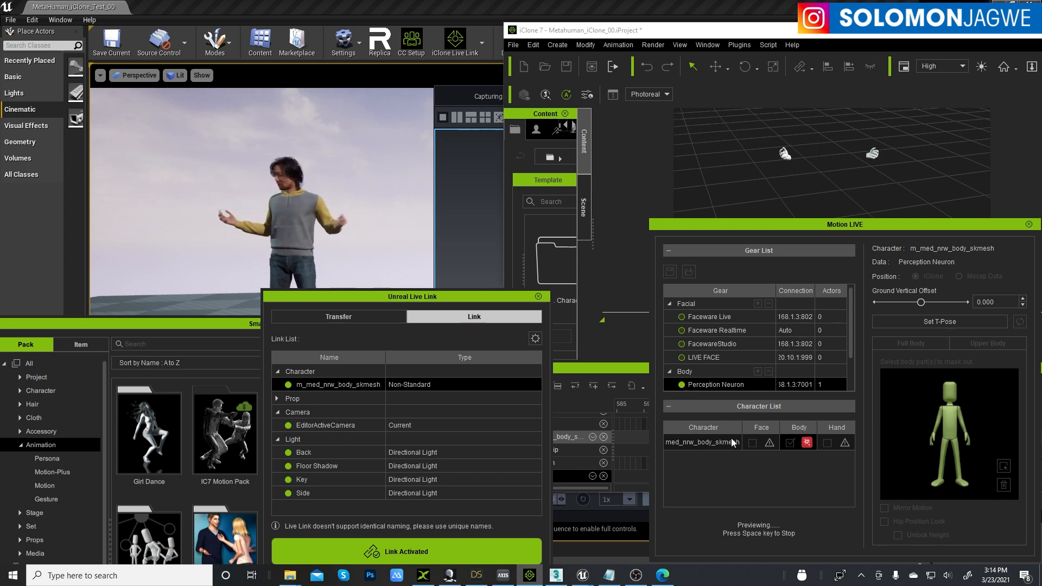
- Stop the Motion LIVE preview and open the Evolution of Dance vol.2 pack in the gallery
{"action": "left_click", "coordinate": [594, 96]}
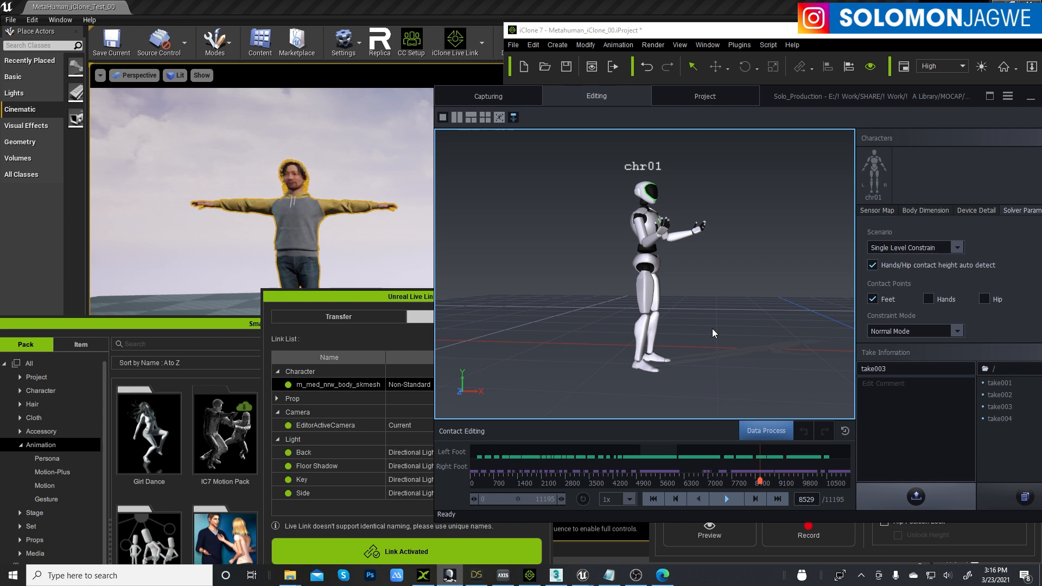
{"action": "mouse_move", "coordinate": [647, 333]}
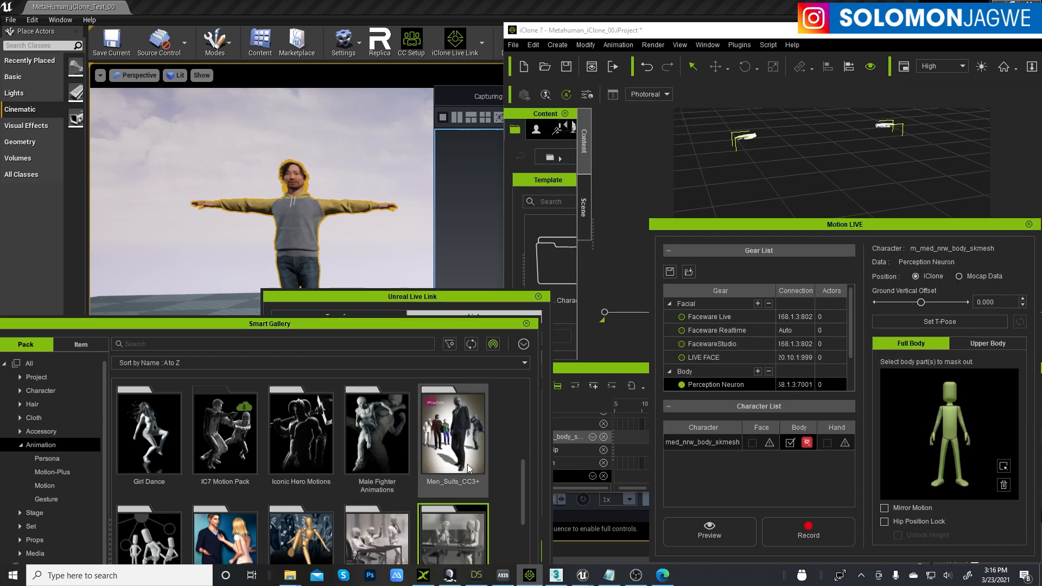
{"action": "scroll", "scroll_direction": "down", "scroll_amount": 3}
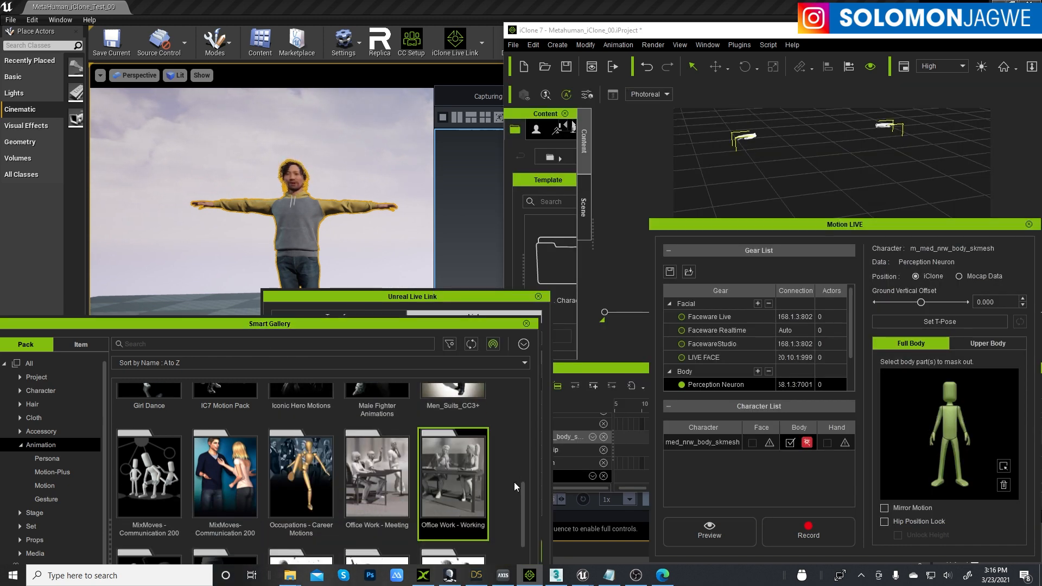
{"action": "scroll", "scroll_direction": "down", "scroll_amount": 3}
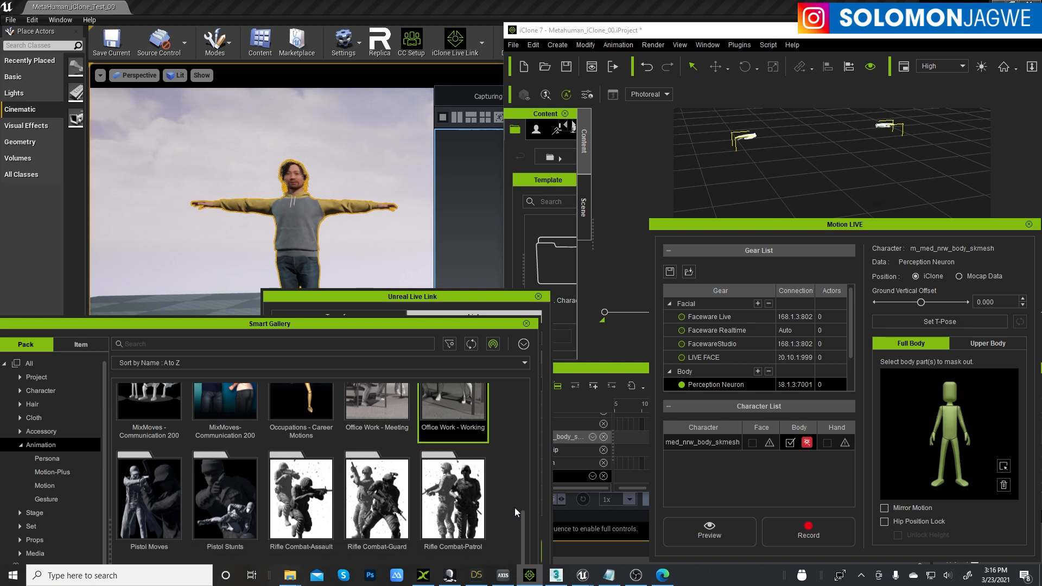
{"action": "scroll", "scroll_direction": "up", "scroll_amount": 3}
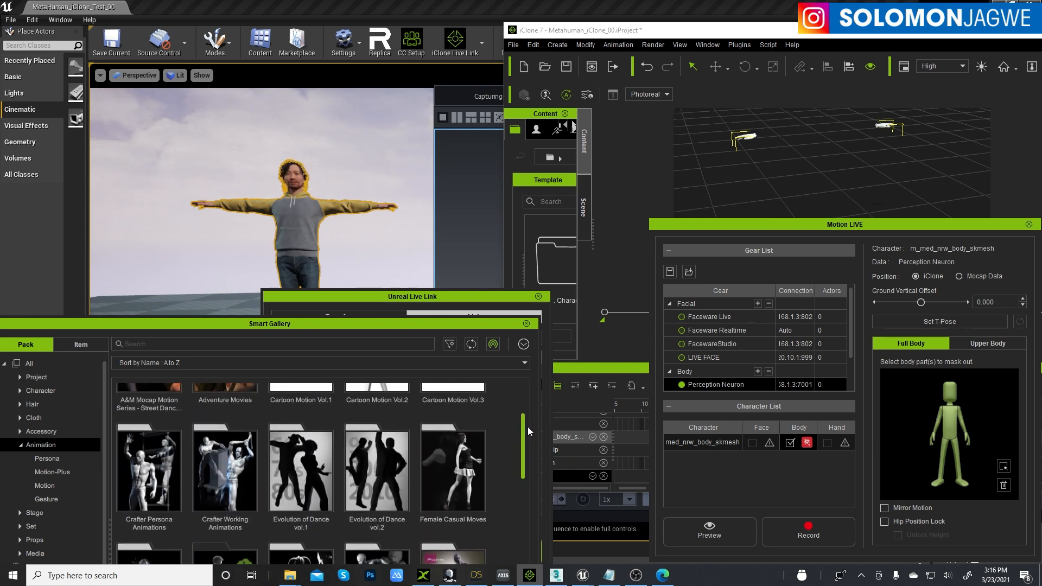
{"action": "scroll", "scroll_direction": "down", "scroll_amount": 3}
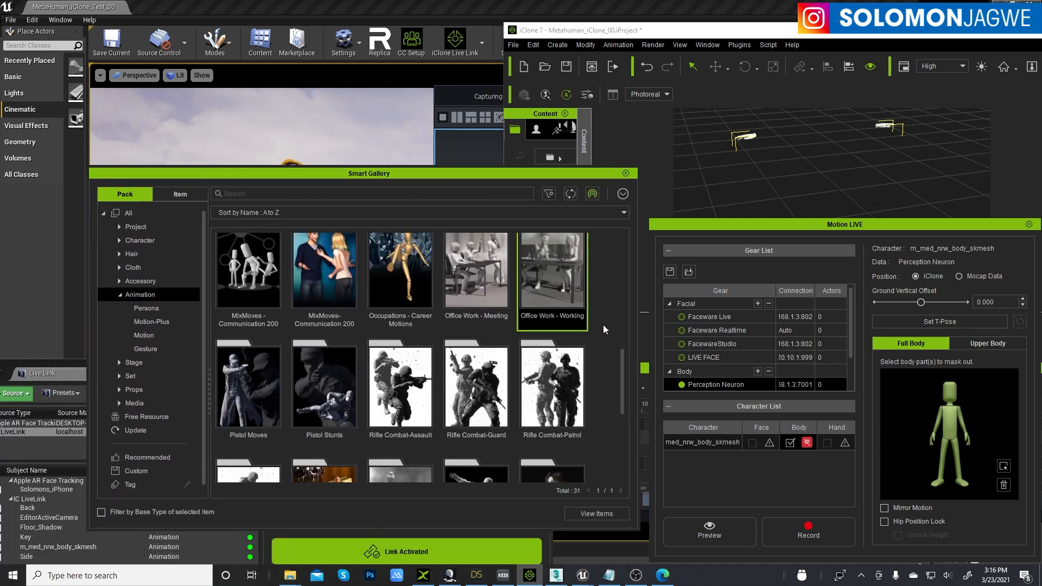
{"action": "scroll", "scroll_direction": "down", "scroll_amount": 3}
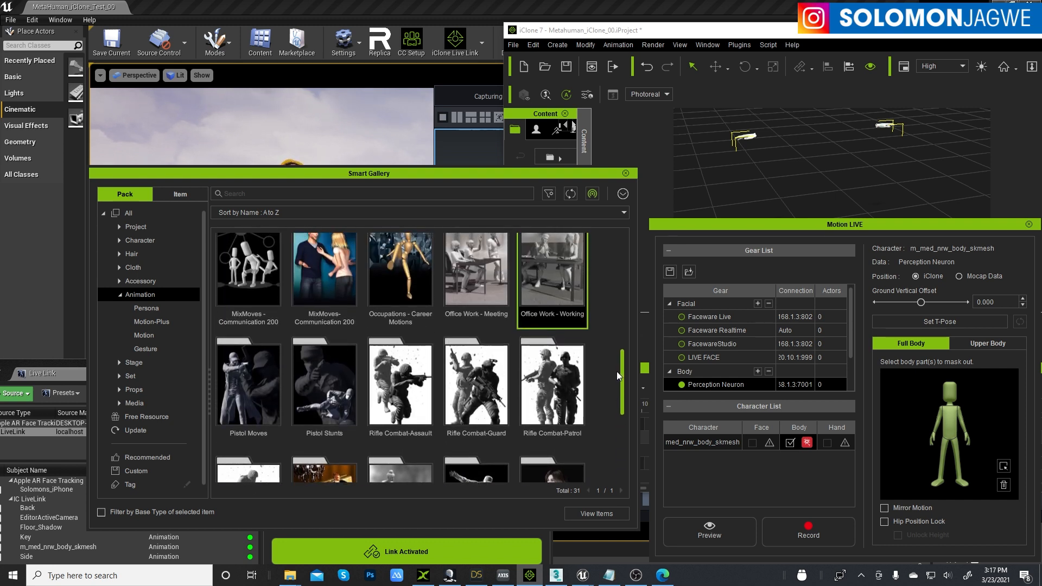
{"action": "scroll", "scroll_direction": "up", "scroll_amount": 3}
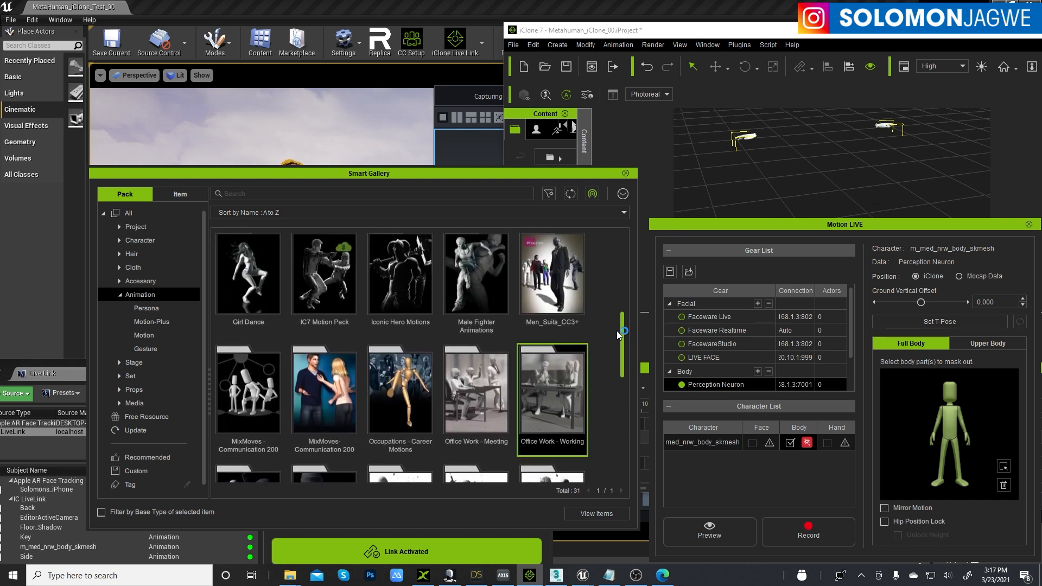
{"action": "scroll", "scroll_direction": "up", "scroll_amount": 3}
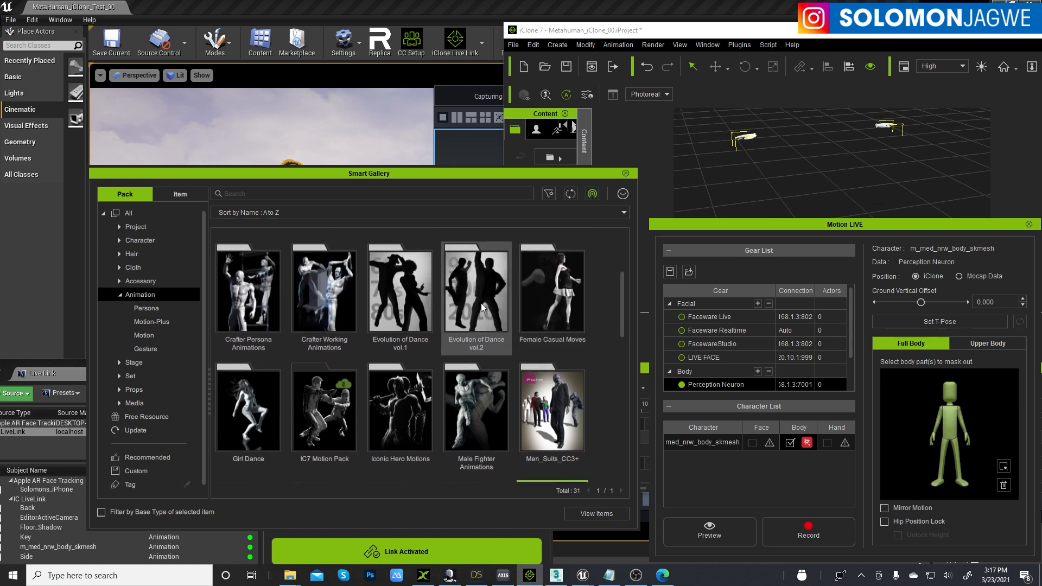
{"action": "double_click", "coordinate": [475, 286]}
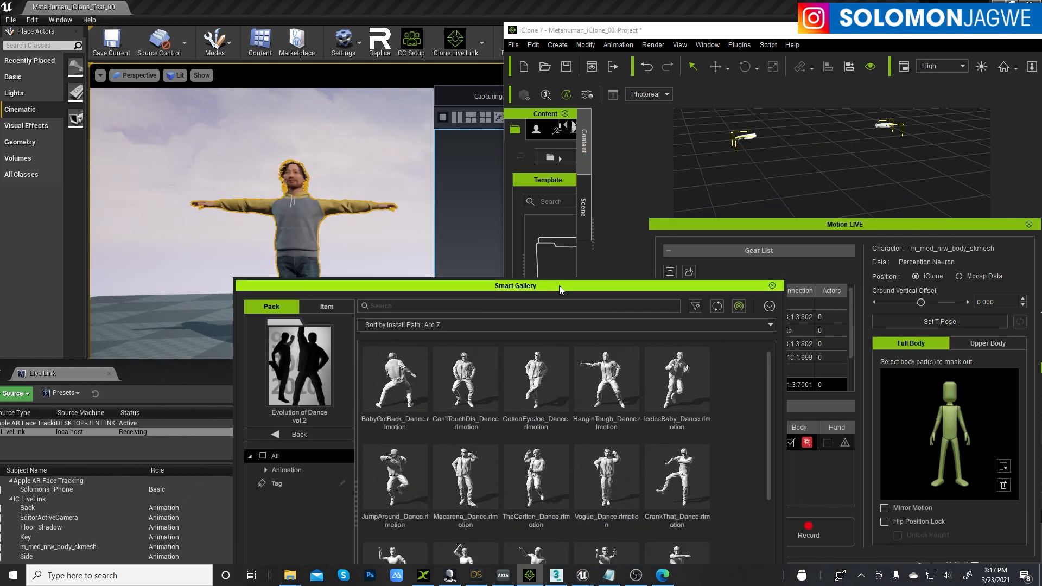
{"action": "mouse_move", "coordinate": [709, 286]}
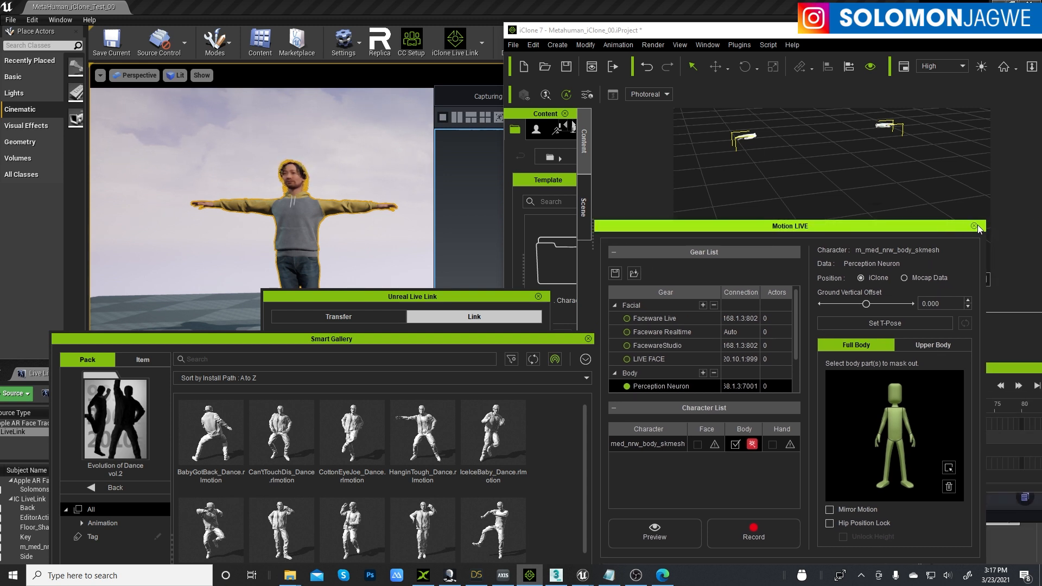
- Close Motion LIVE, try the BabyGotBack dance, then select the CantTouchDis dance motion
{"action": "left_click", "coordinate": [970, 226]}
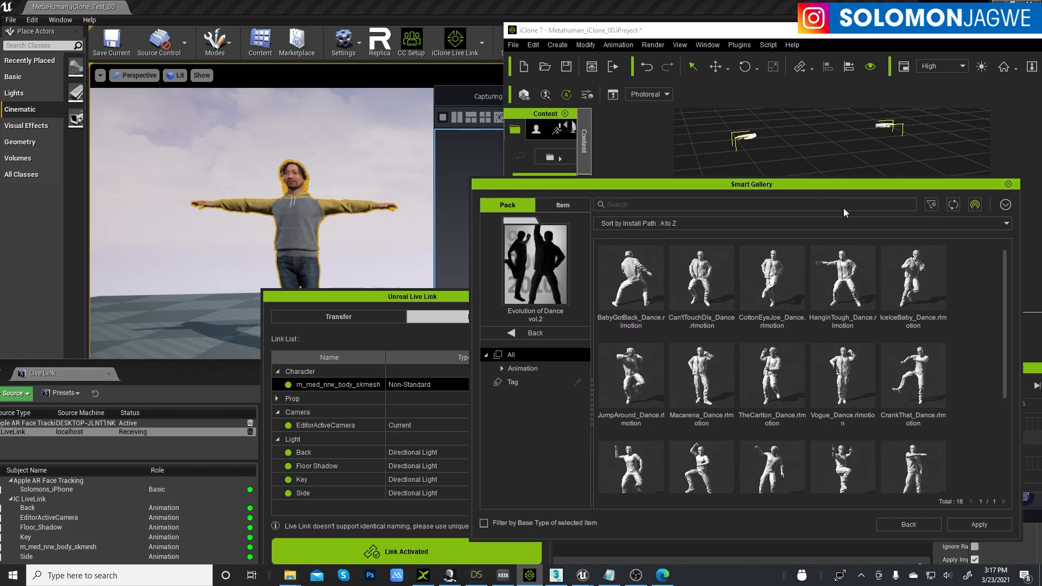
{"action": "left_click", "coordinate": [629, 278]}
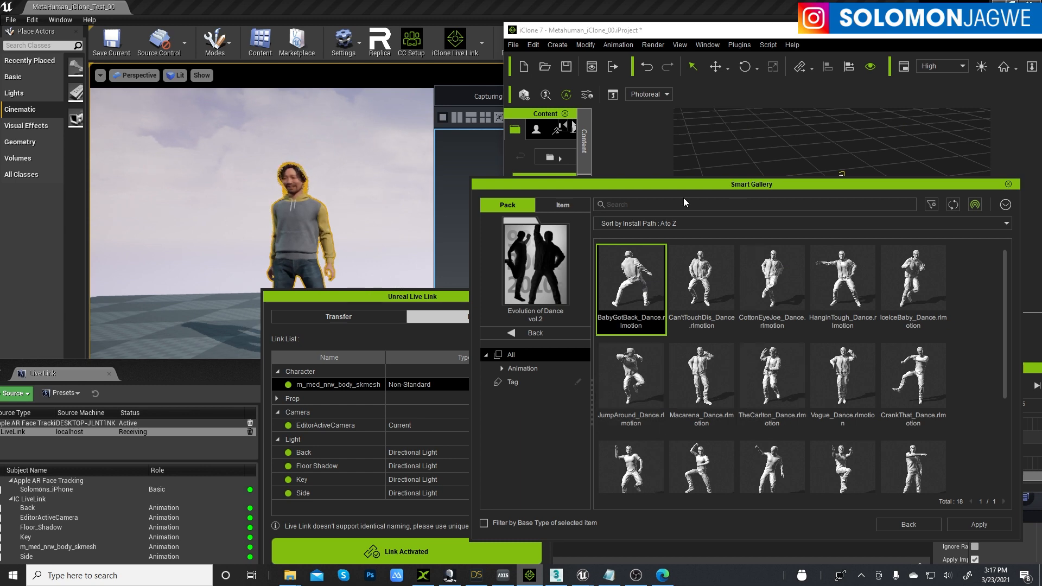
{"action": "left_click", "coordinate": [978, 524]}
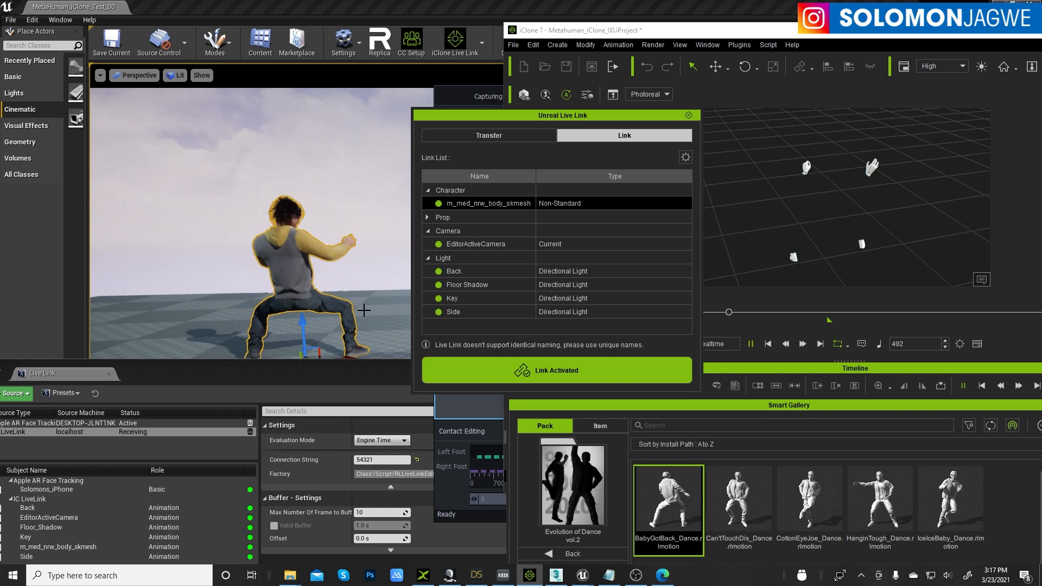
{"action": "left_click", "coordinate": [688, 115]}
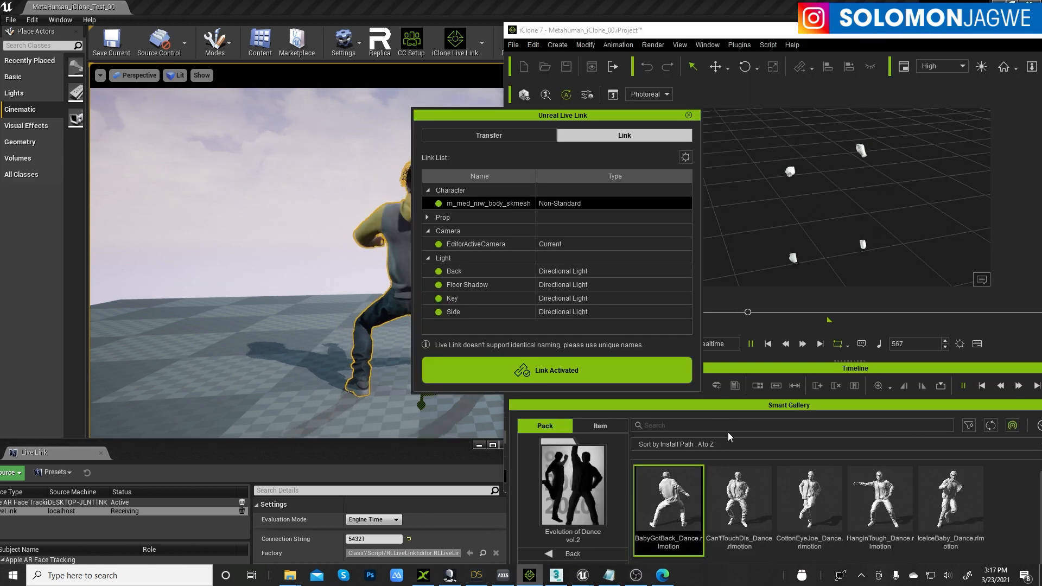
{"action": "left_click", "coordinate": [737, 508]}
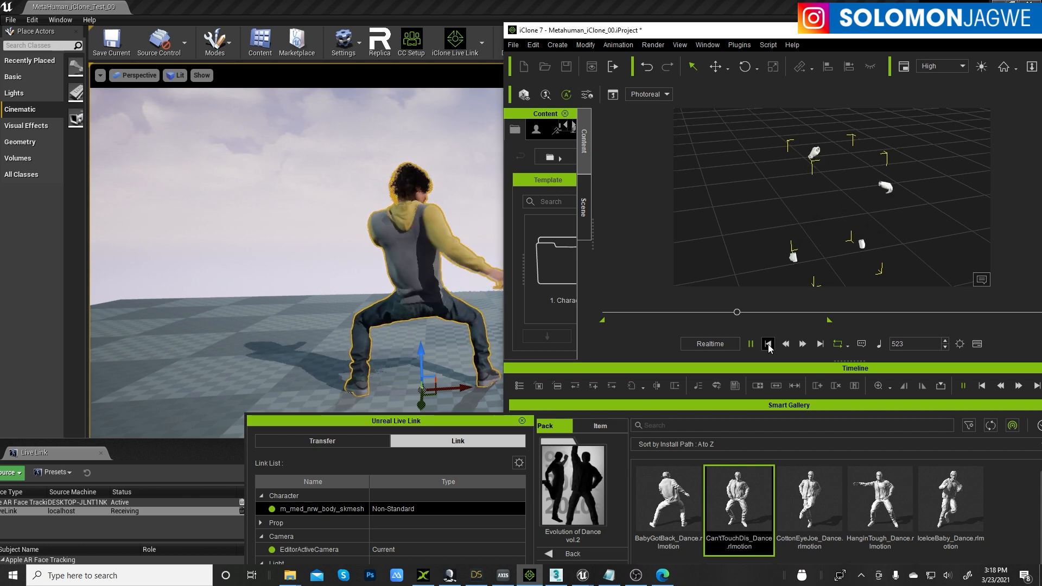
- Stop the dance and fit the character's whole motion clip into the timeline
{"action": "left_click", "coordinate": [767, 344]}
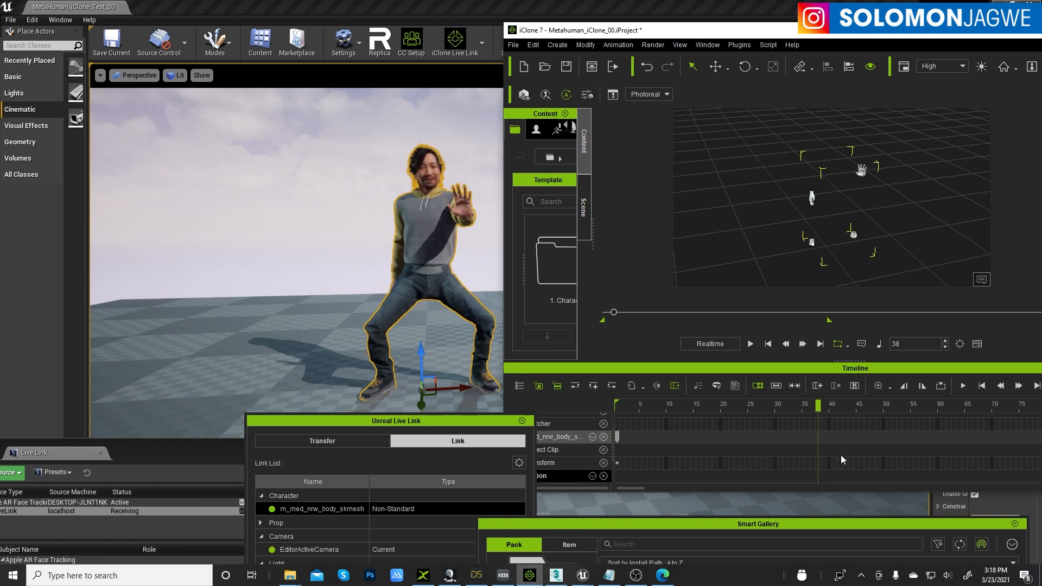
{"action": "left_click", "coordinate": [890, 385]}
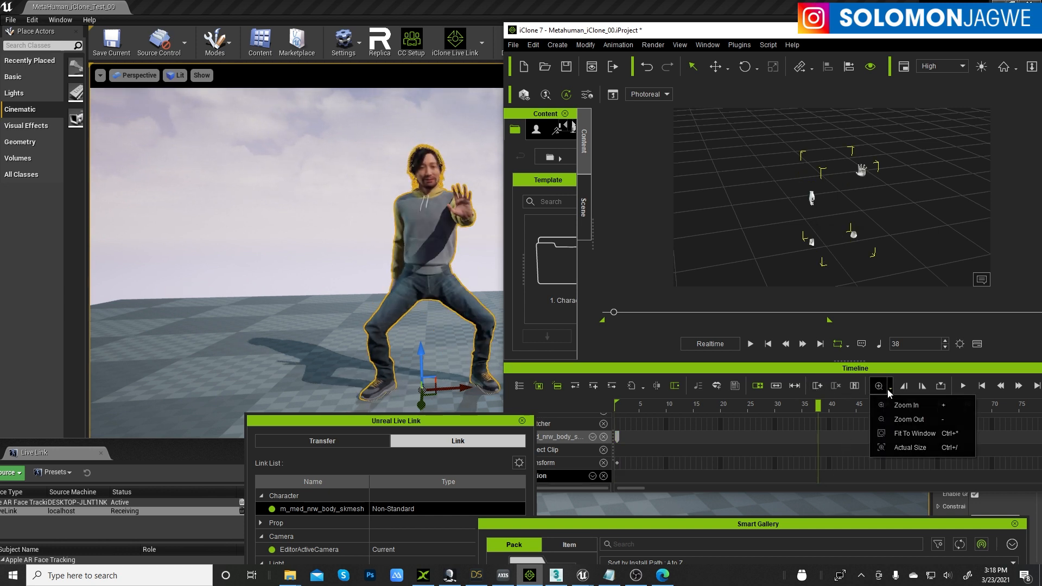
{"action": "left_click", "coordinate": [907, 419]}
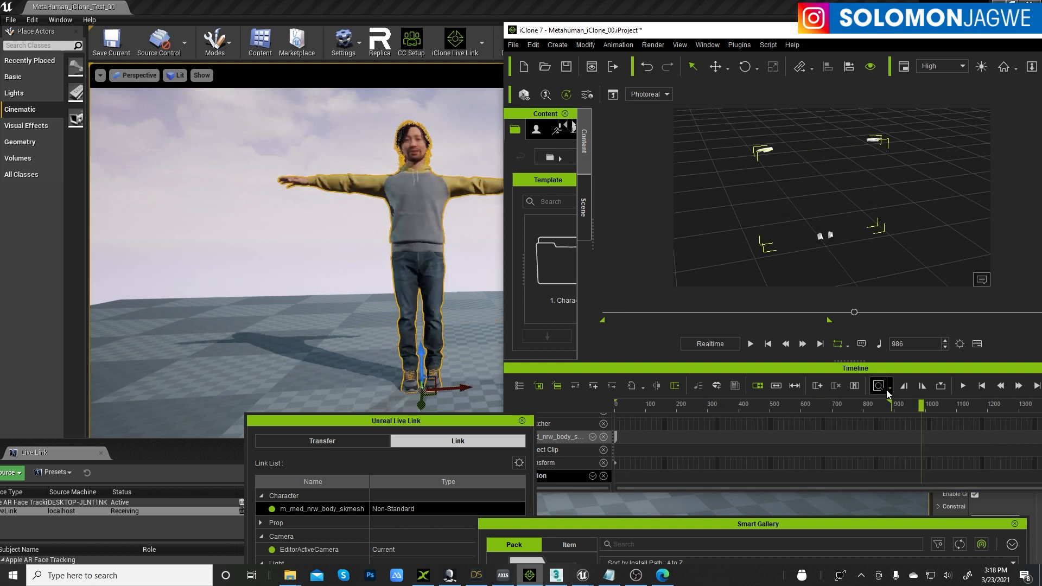
{"action": "left_click", "coordinate": [767, 344]}
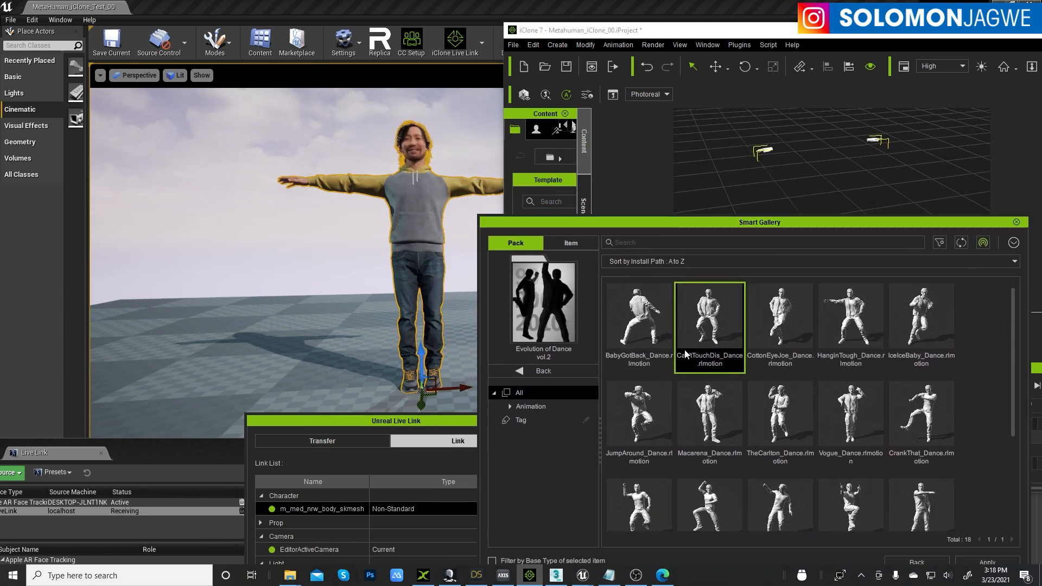
{"action": "mouse_move", "coordinate": [695, 218]}
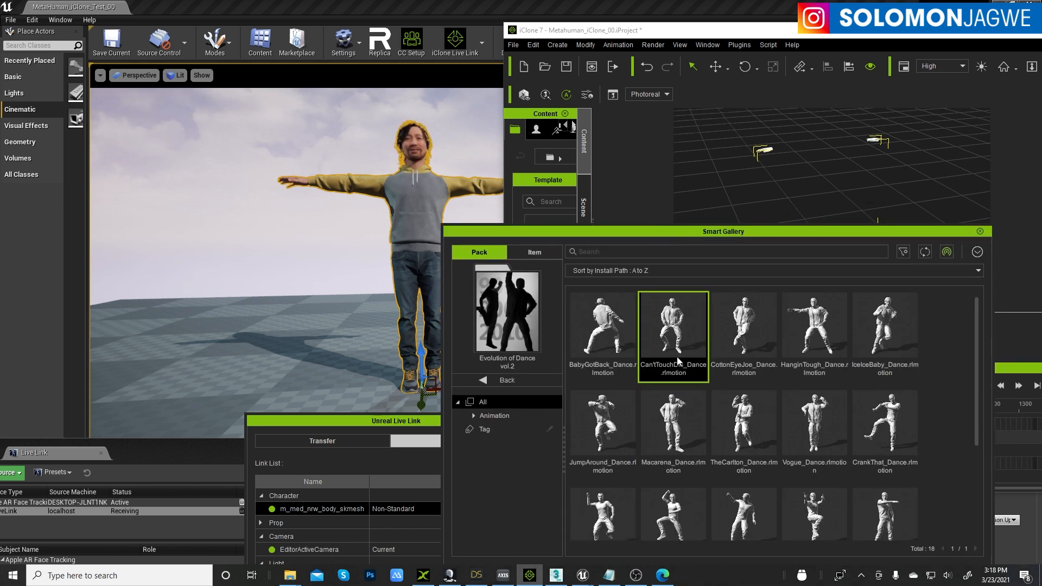
- Apply CantTouchDis_Dance.rlmotion to the character and play it through the live link
{"action": "double_click", "coordinate": [673, 326]}
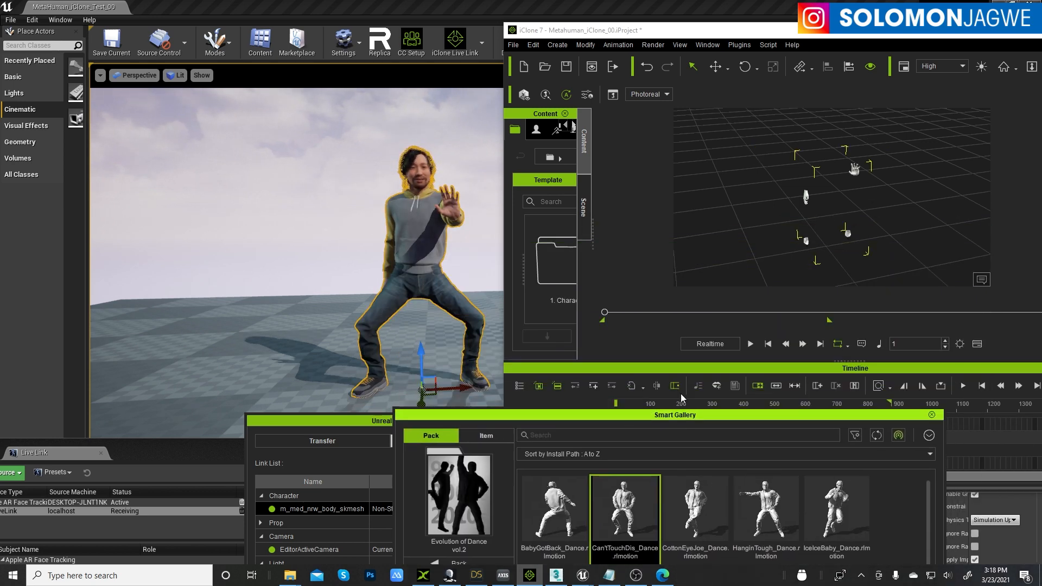
{"action": "left_click", "coordinate": [749, 344]}
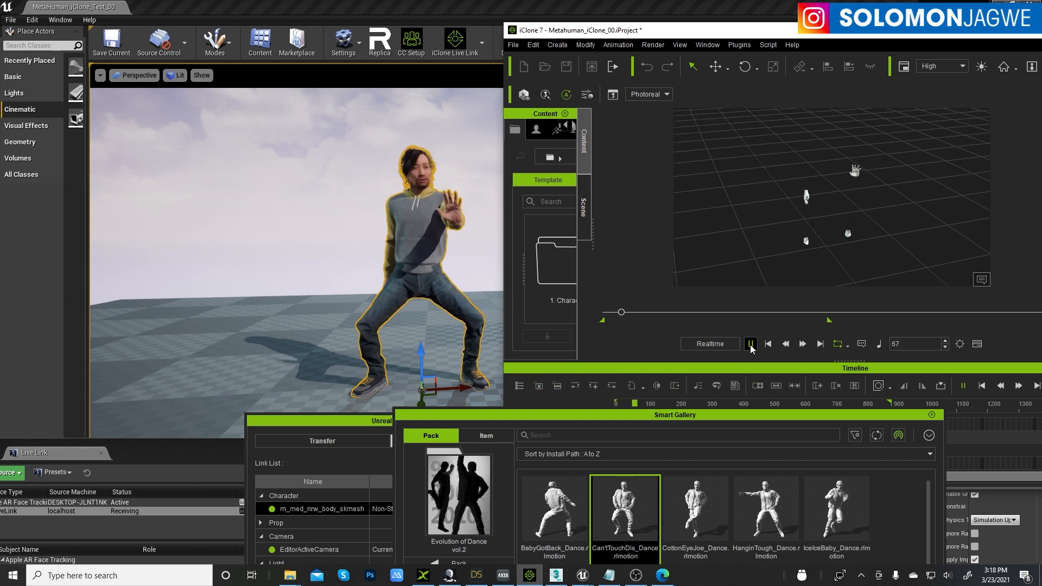
{"action": "left_click", "coordinate": [750, 344]}
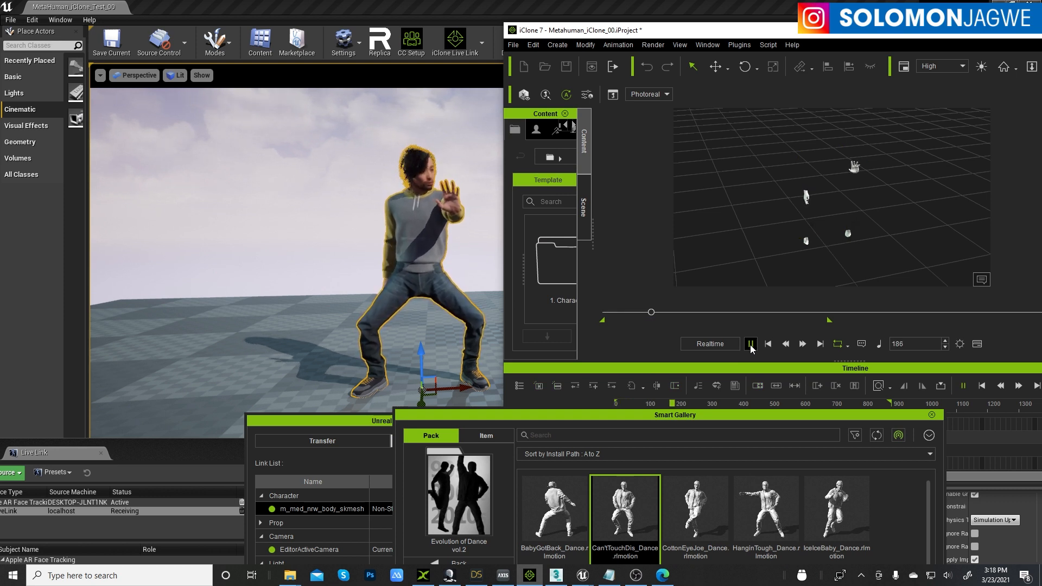
{"action": "left_click", "coordinate": [751, 344]}
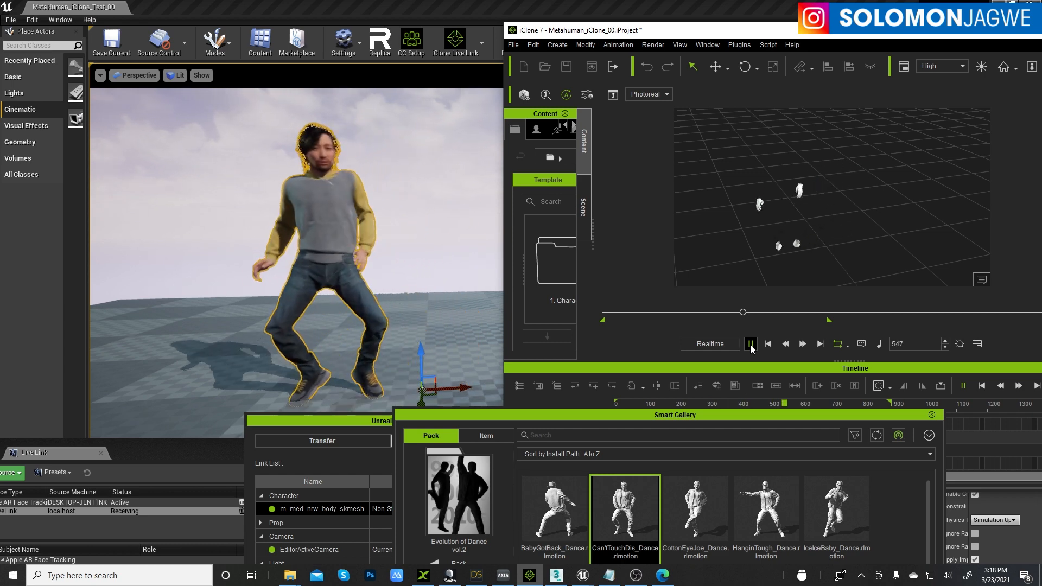
{"action": "left_click", "coordinate": [751, 344]}
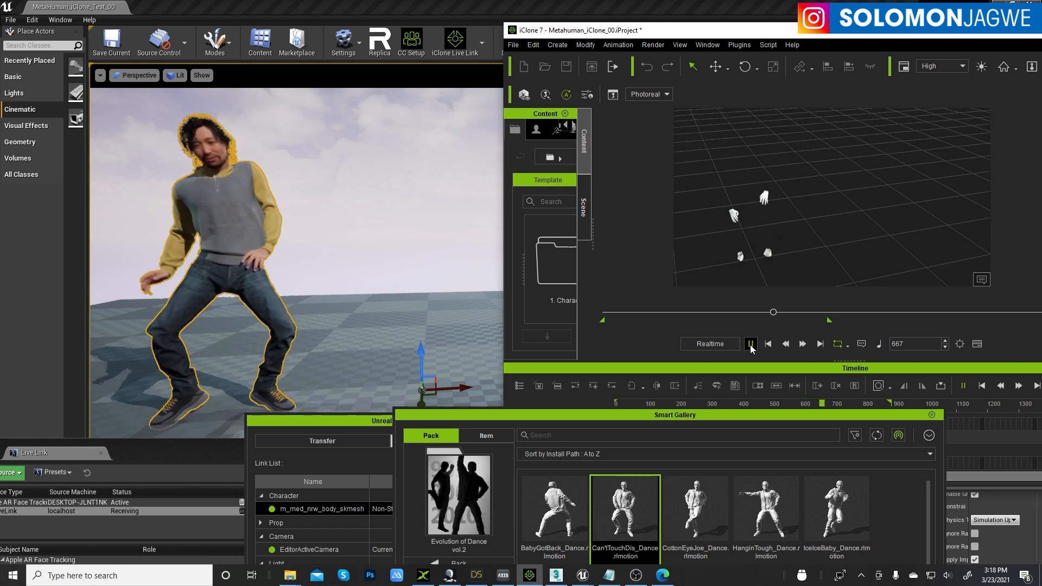
{"action": "left_click", "coordinate": [750, 344]}
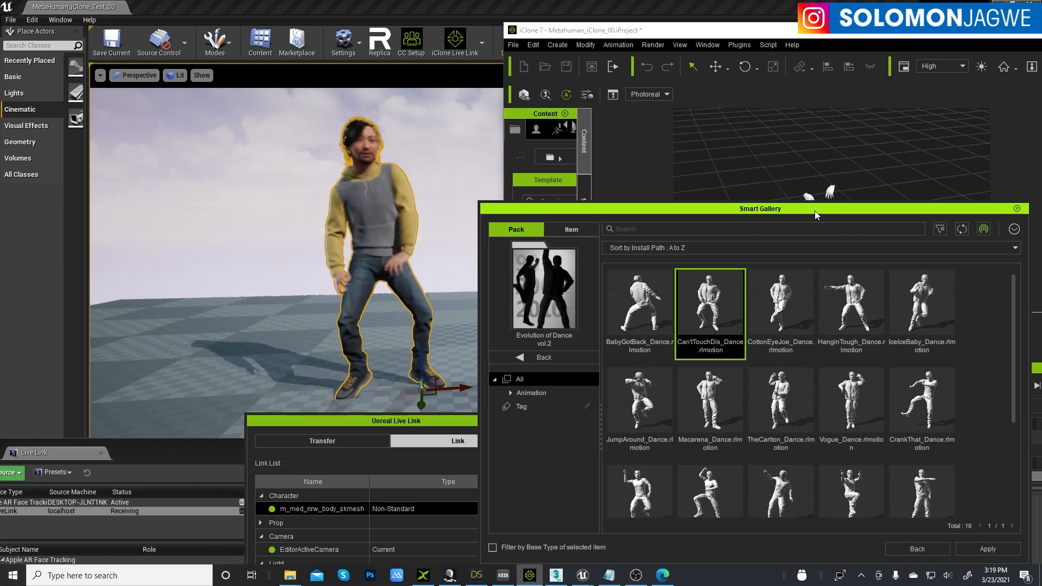
- Return the Smart Gallery to its full list of animation packs
{"action": "left_click", "coordinate": [780, 303]}
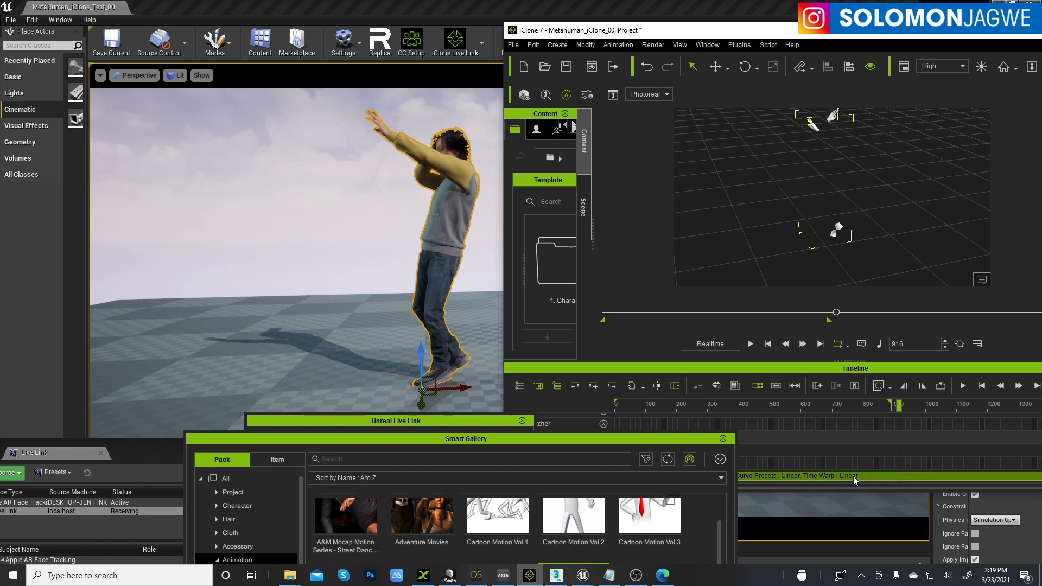
- Browse the Office Work - Working pack's desk motions in the iClone motion library
{"action": "left_click", "coordinate": [767, 344]}
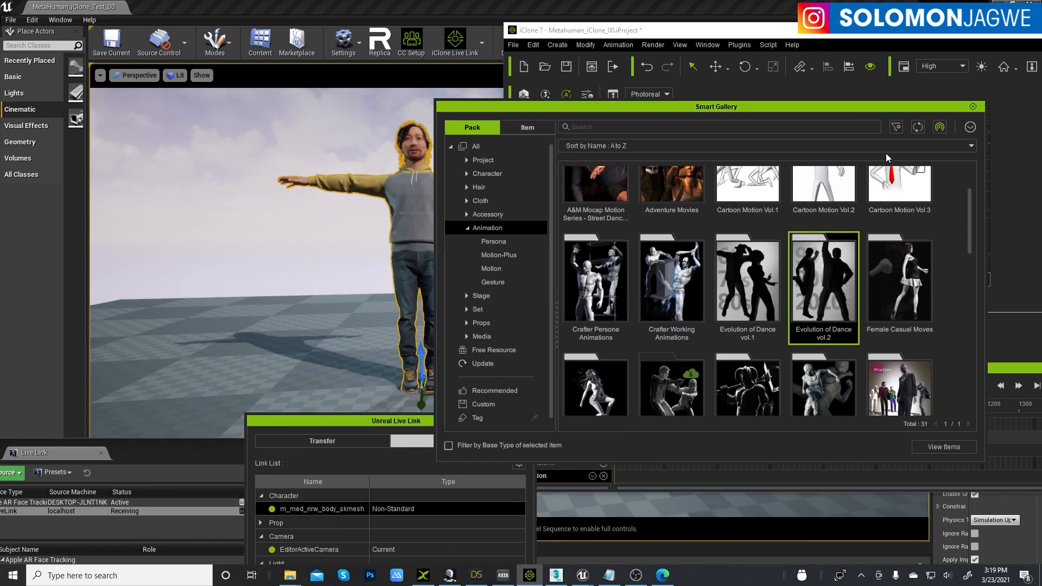
{"action": "scroll", "scroll_direction": "down", "scroll_amount": 3}
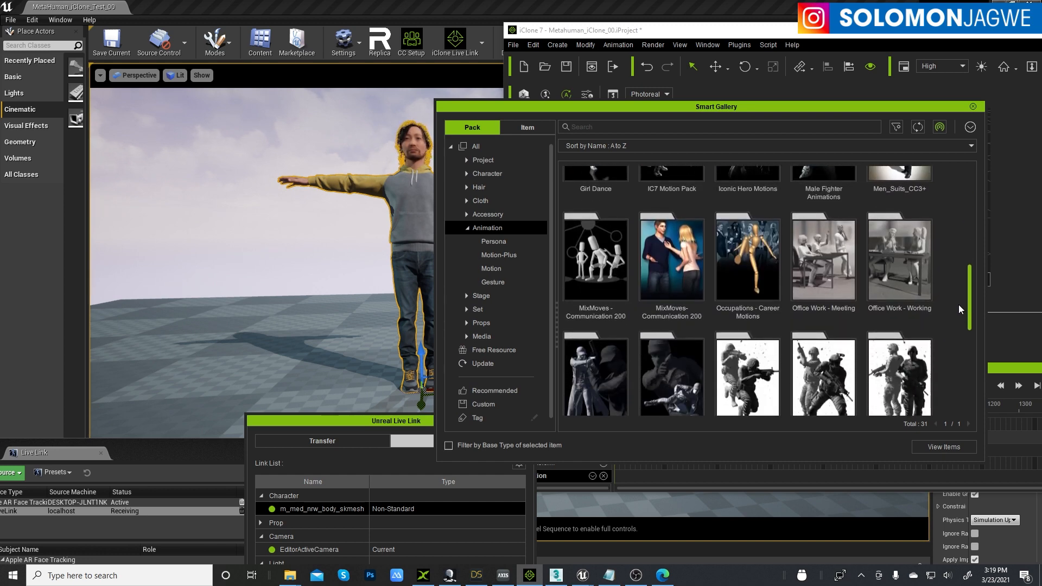
{"action": "double_click", "coordinate": [898, 259]}
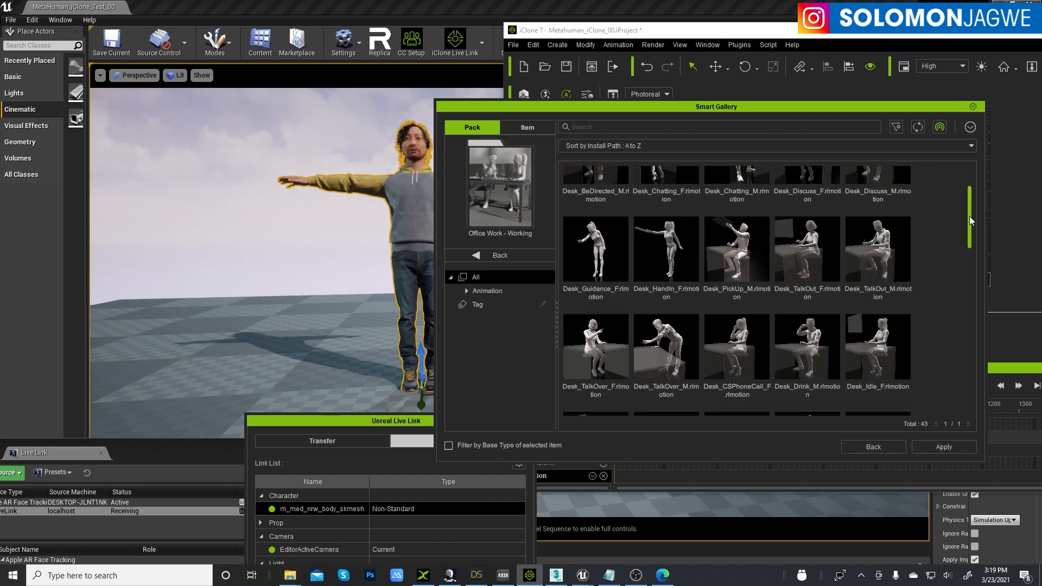
{"action": "scroll", "scroll_direction": "down", "scroll_amount": 3}
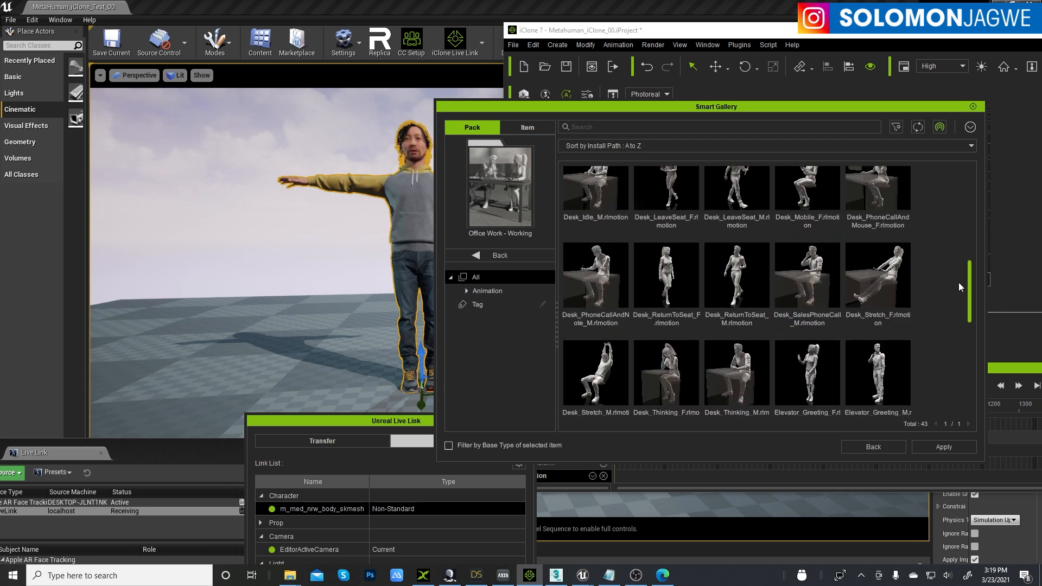
{"action": "scroll", "scroll_direction": "up", "scroll_amount": 3}
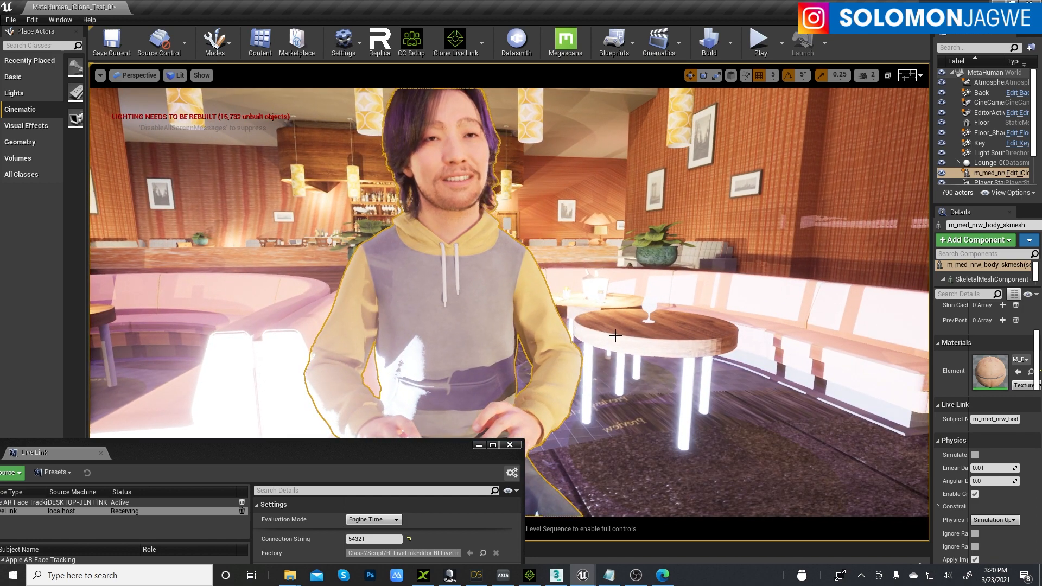
- Pilot CineCameraActor1 from the viewport's Placed Cameras list to frame the seated MetaHuman
{"action": "left_click", "coordinate": [135, 75]}
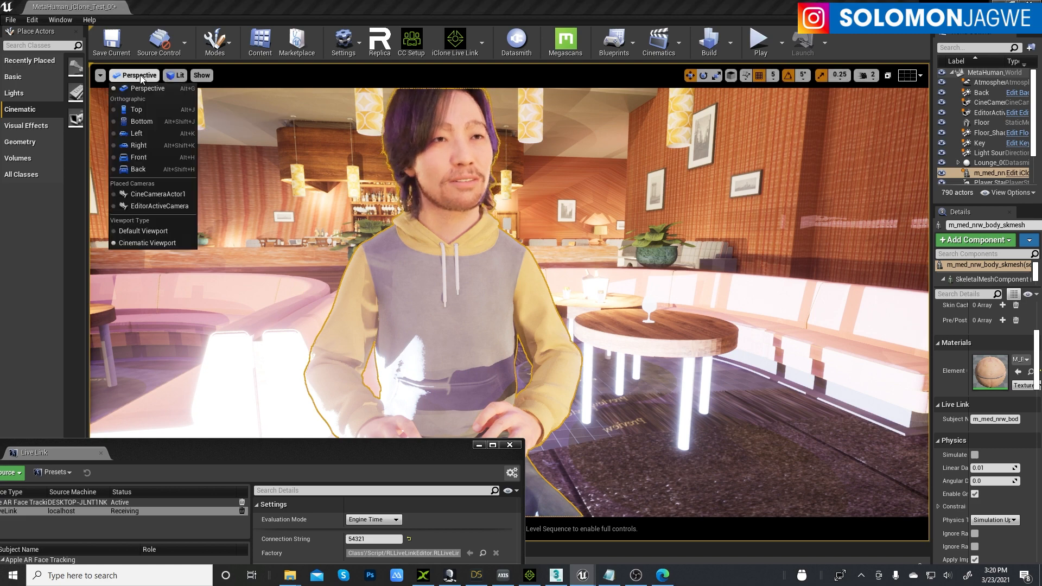
{"action": "left_click", "coordinate": [138, 75]}
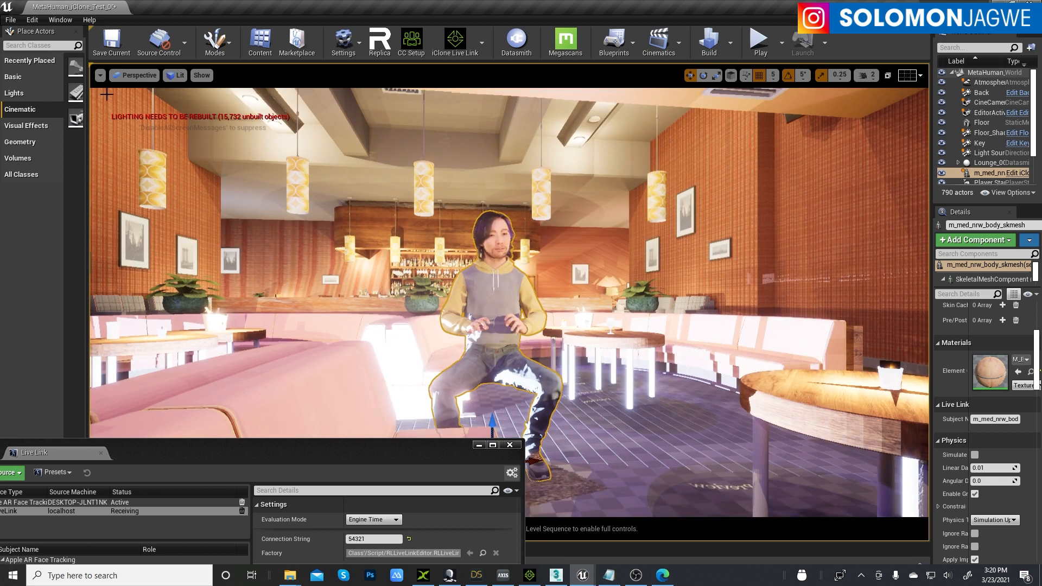
{"action": "left_click", "coordinate": [135, 75]}
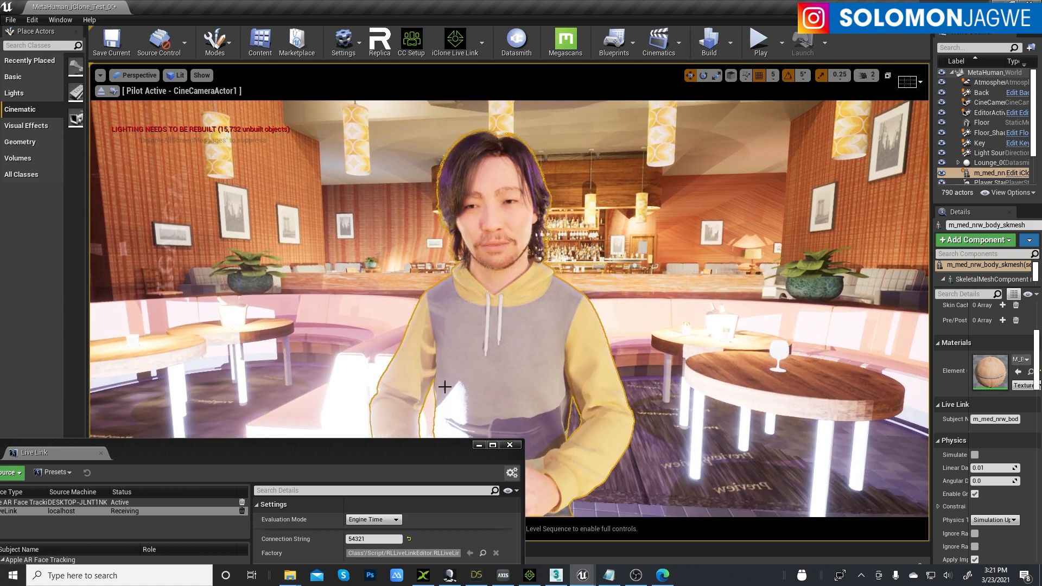
- Play Desk_Idle_M in iClone and select the Side directional light in Unreal's World Outliner
{"action": "left_click", "coordinate": [528, 575]}
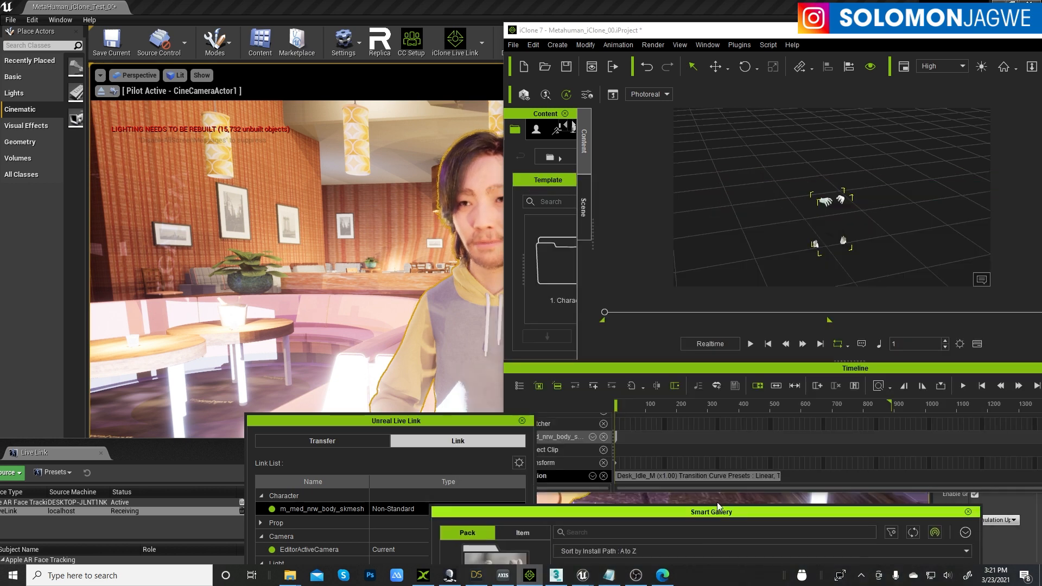
{"action": "left_click", "coordinate": [749, 344]}
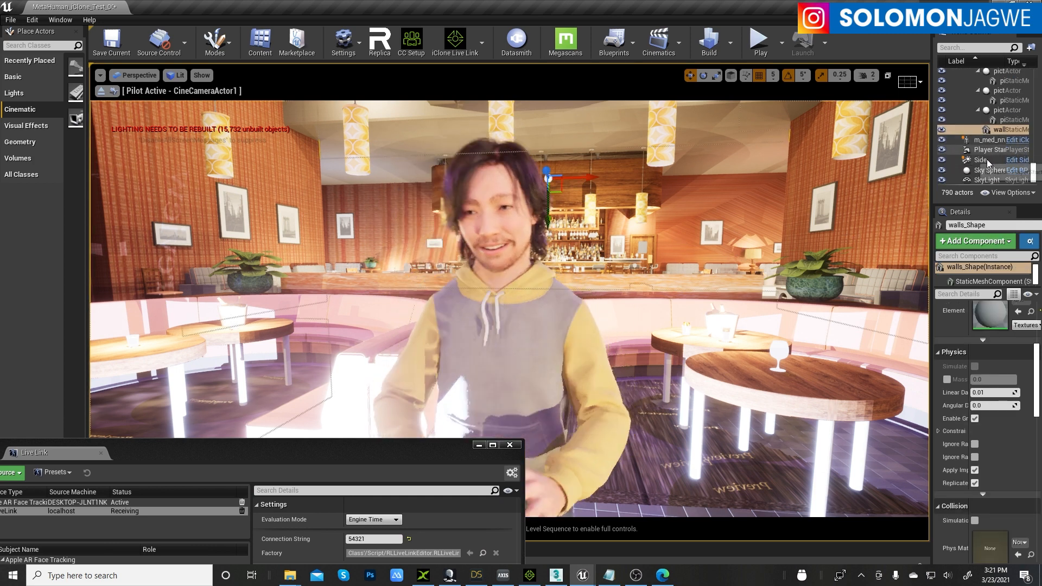
{"action": "left_click", "coordinate": [981, 159]}
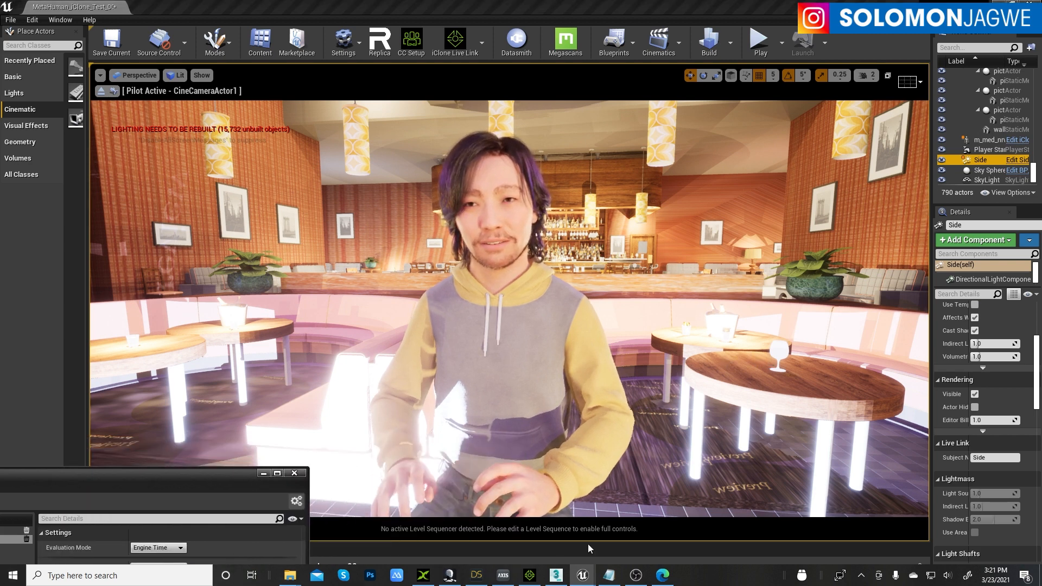
{"action": "left_click", "coordinate": [502, 575]}
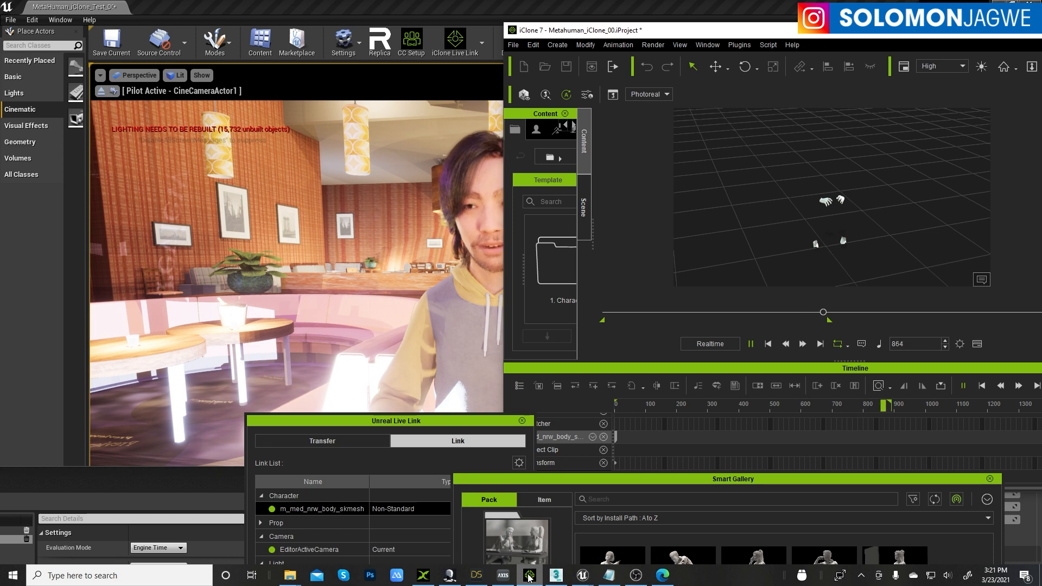